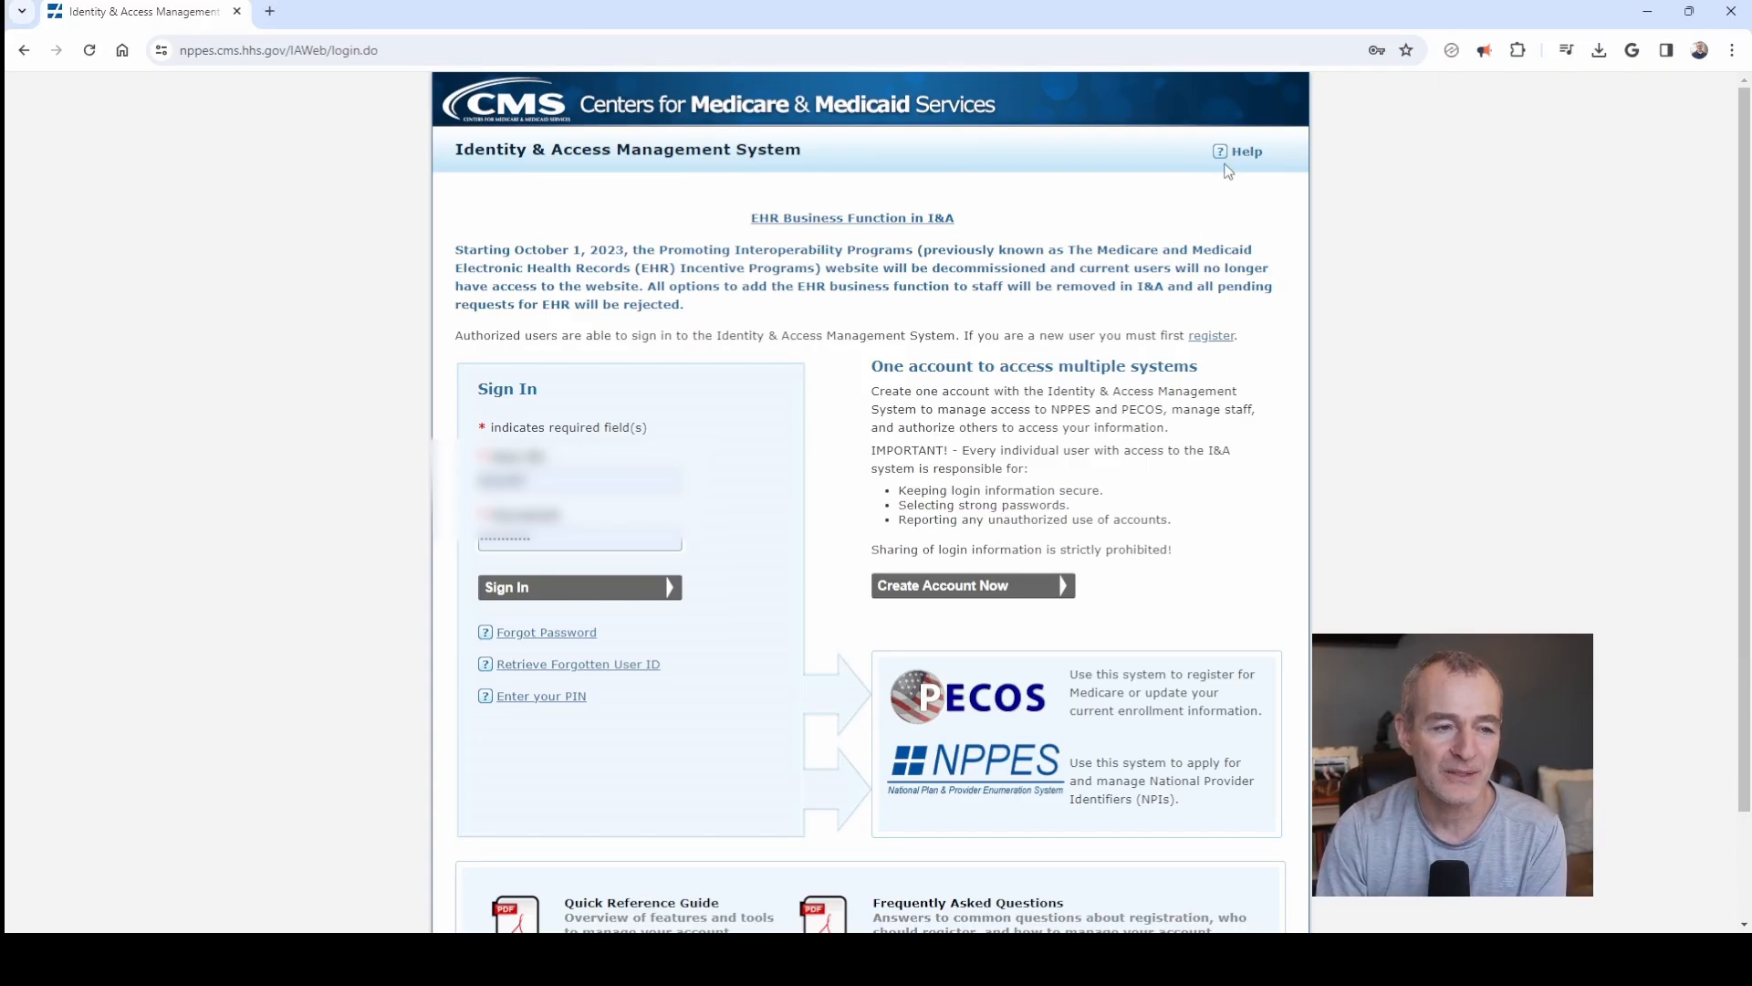
Check the EUS support contacts, then log in with an emailed code on a private device
left_click(1245, 151)
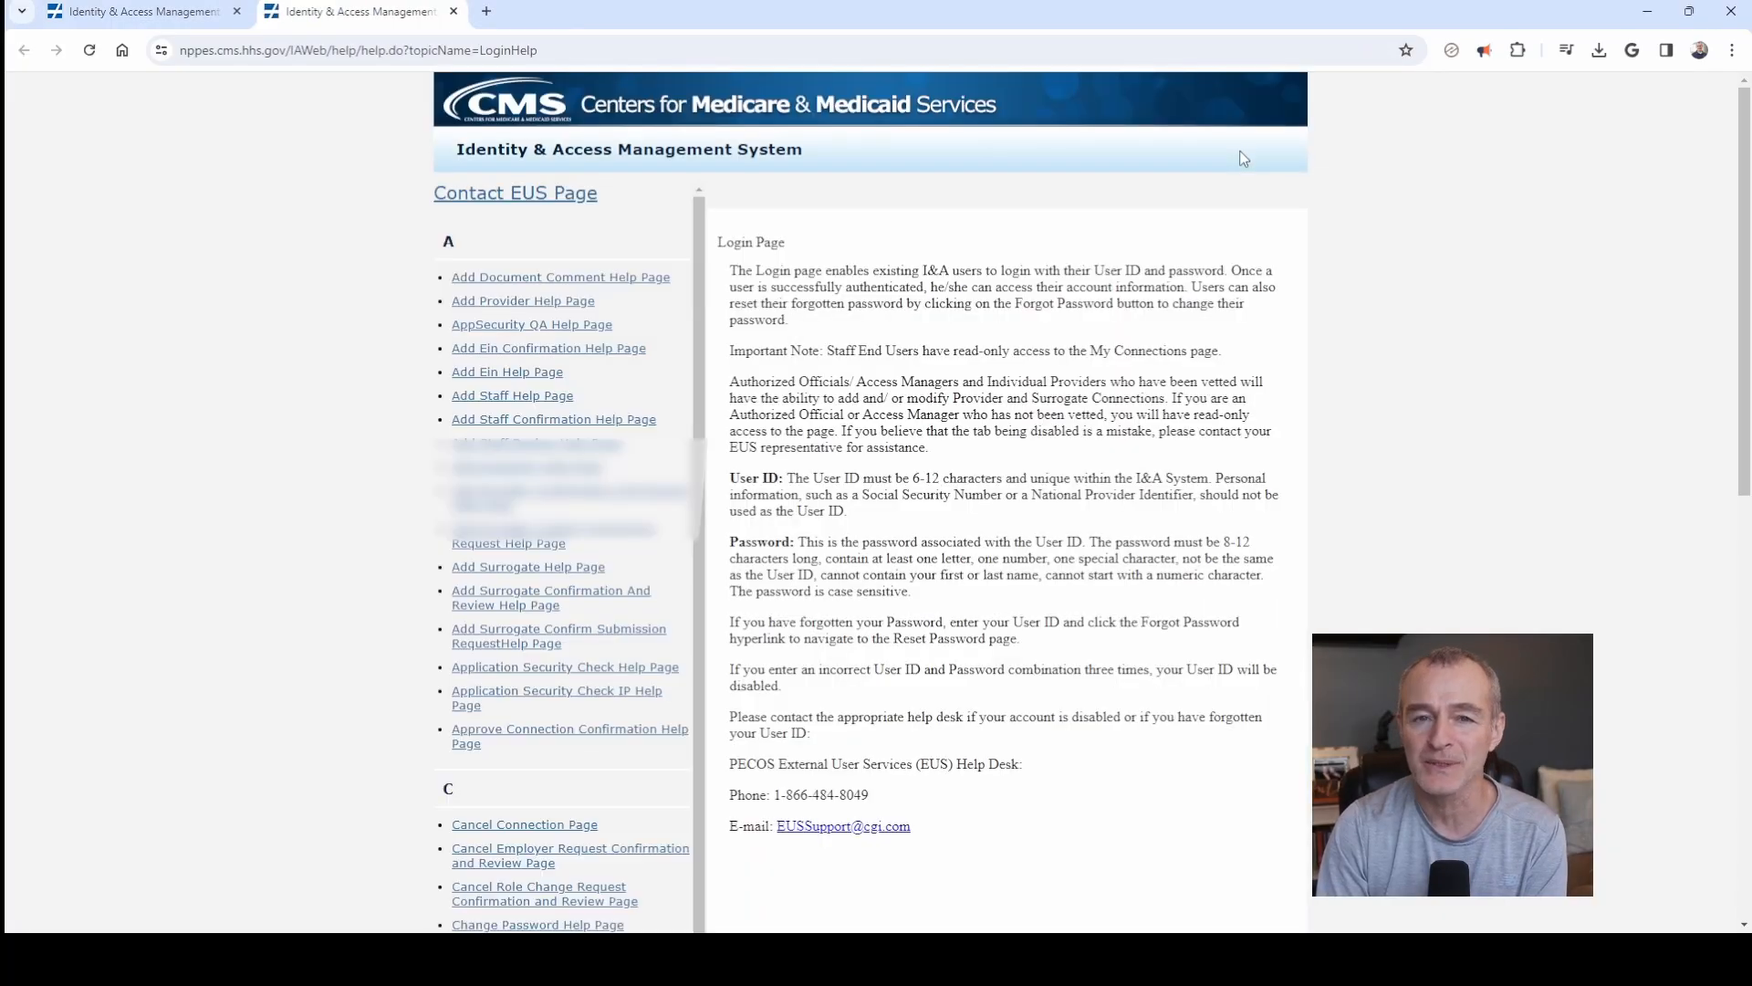
mouse_move(515, 193)
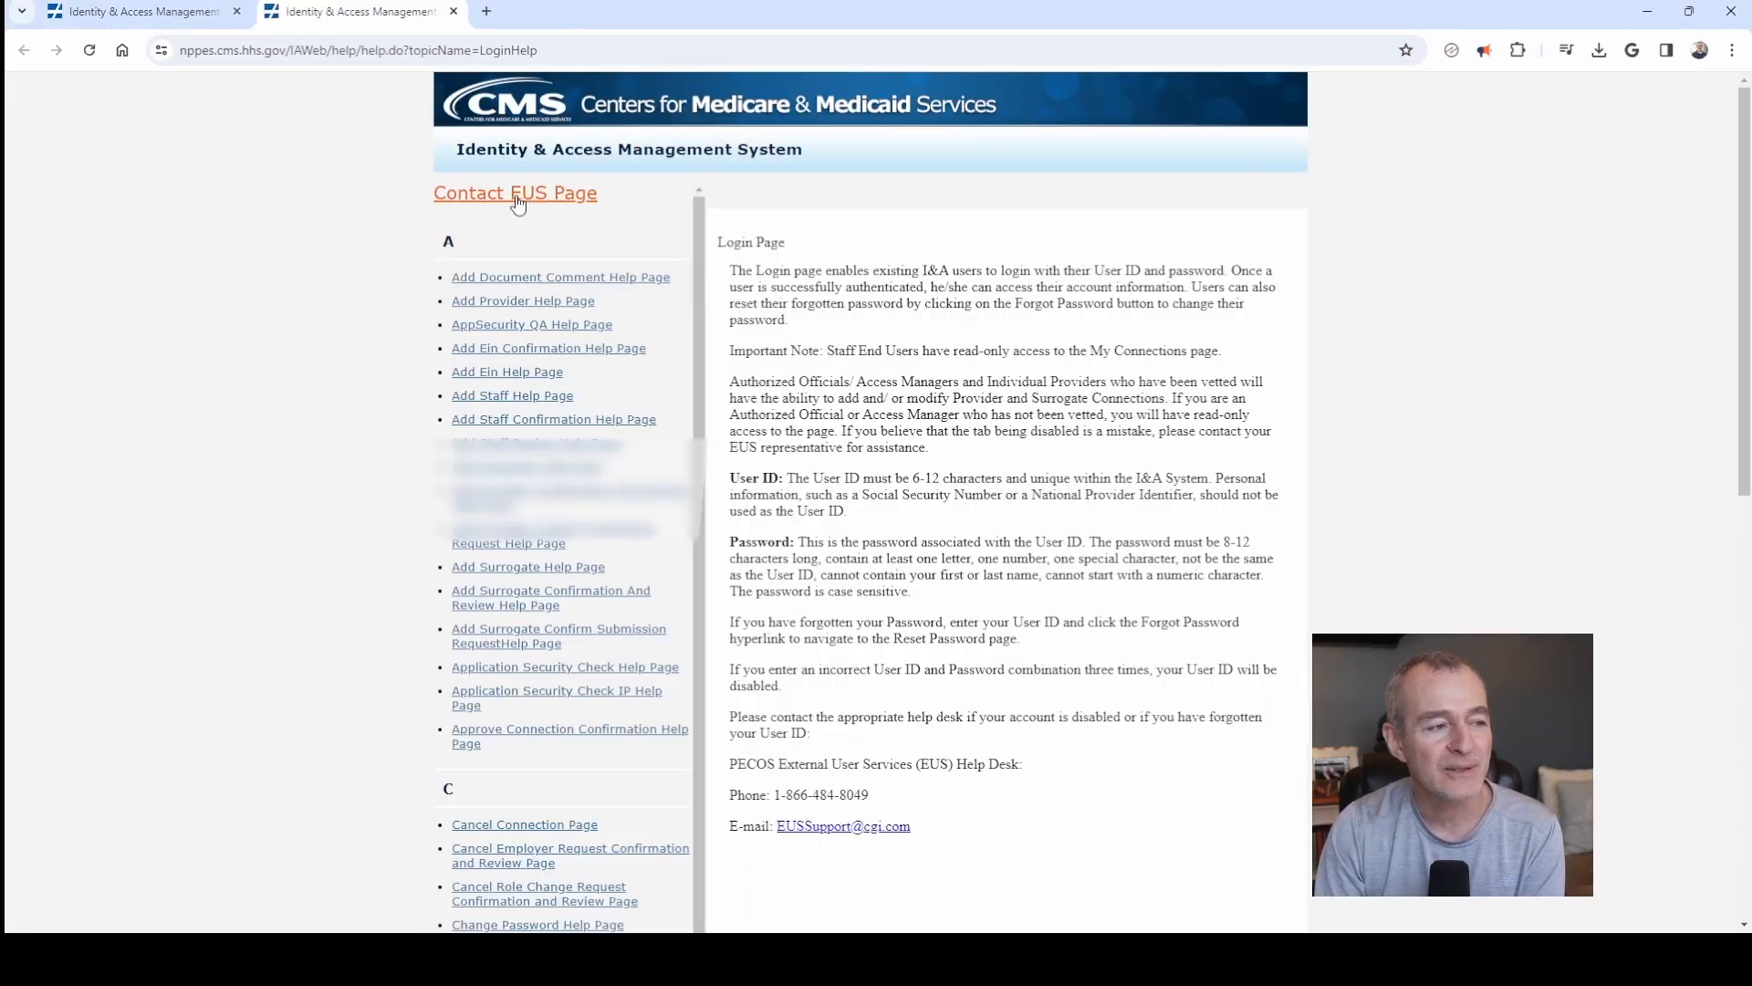
left_click(514, 193)
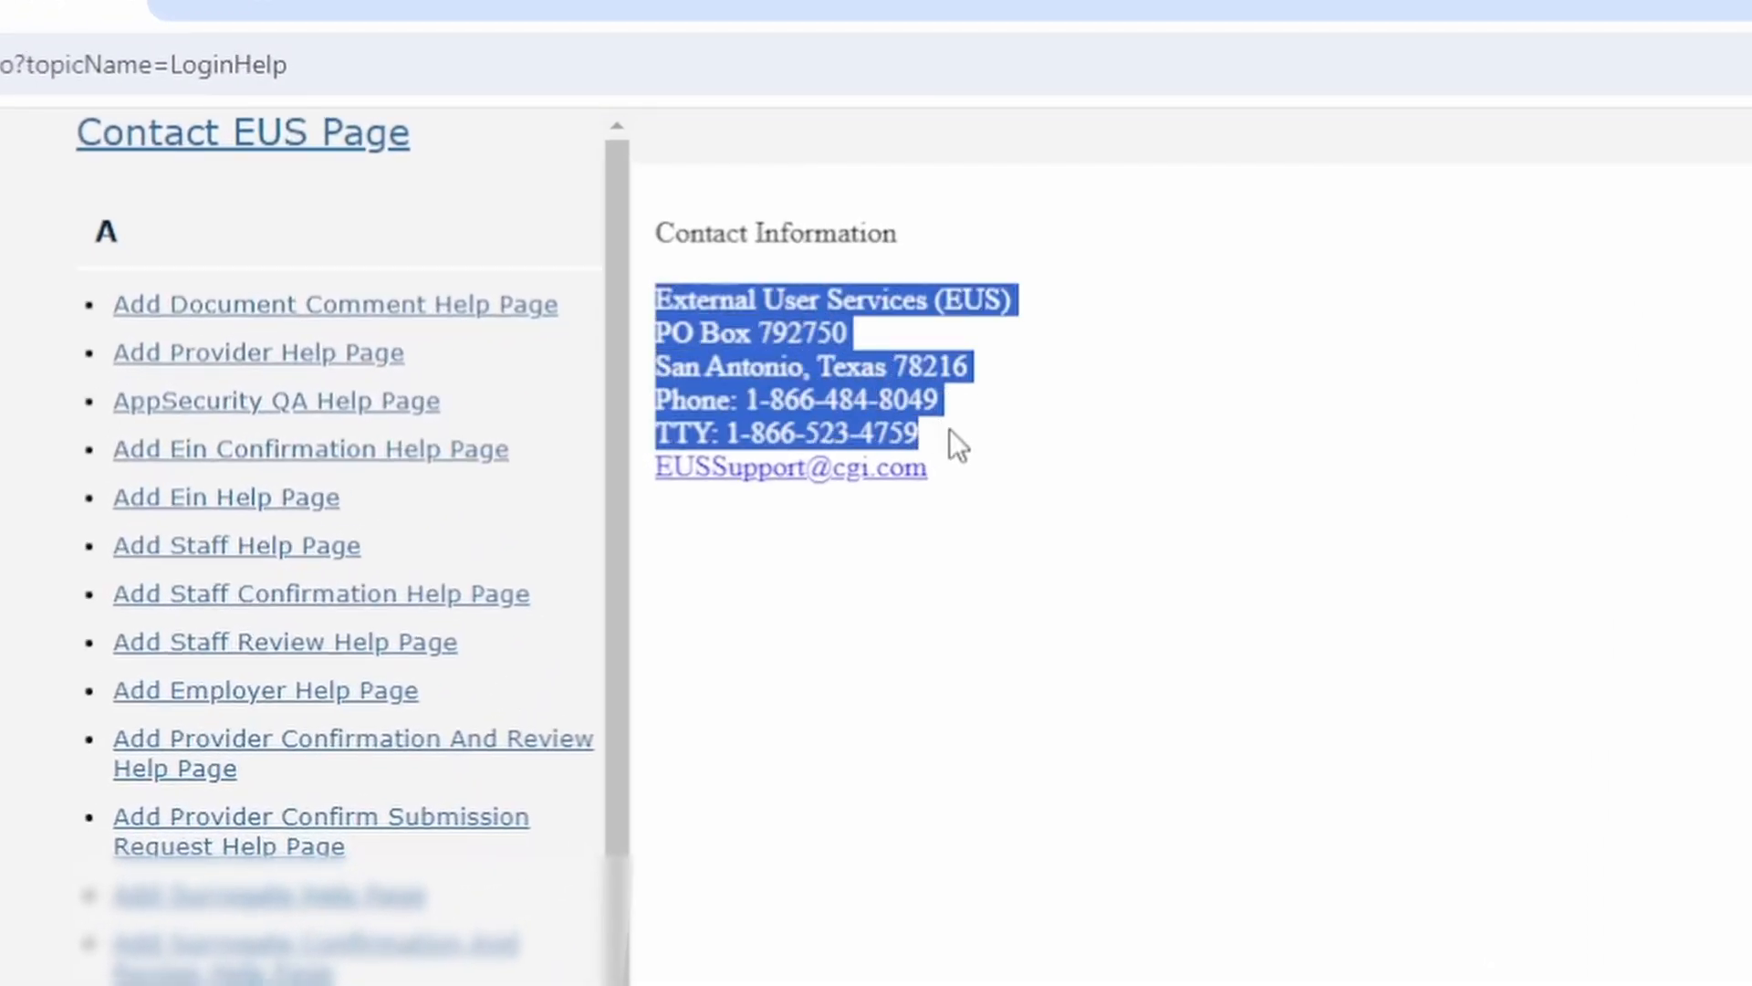
mouse_move(1000, 423)
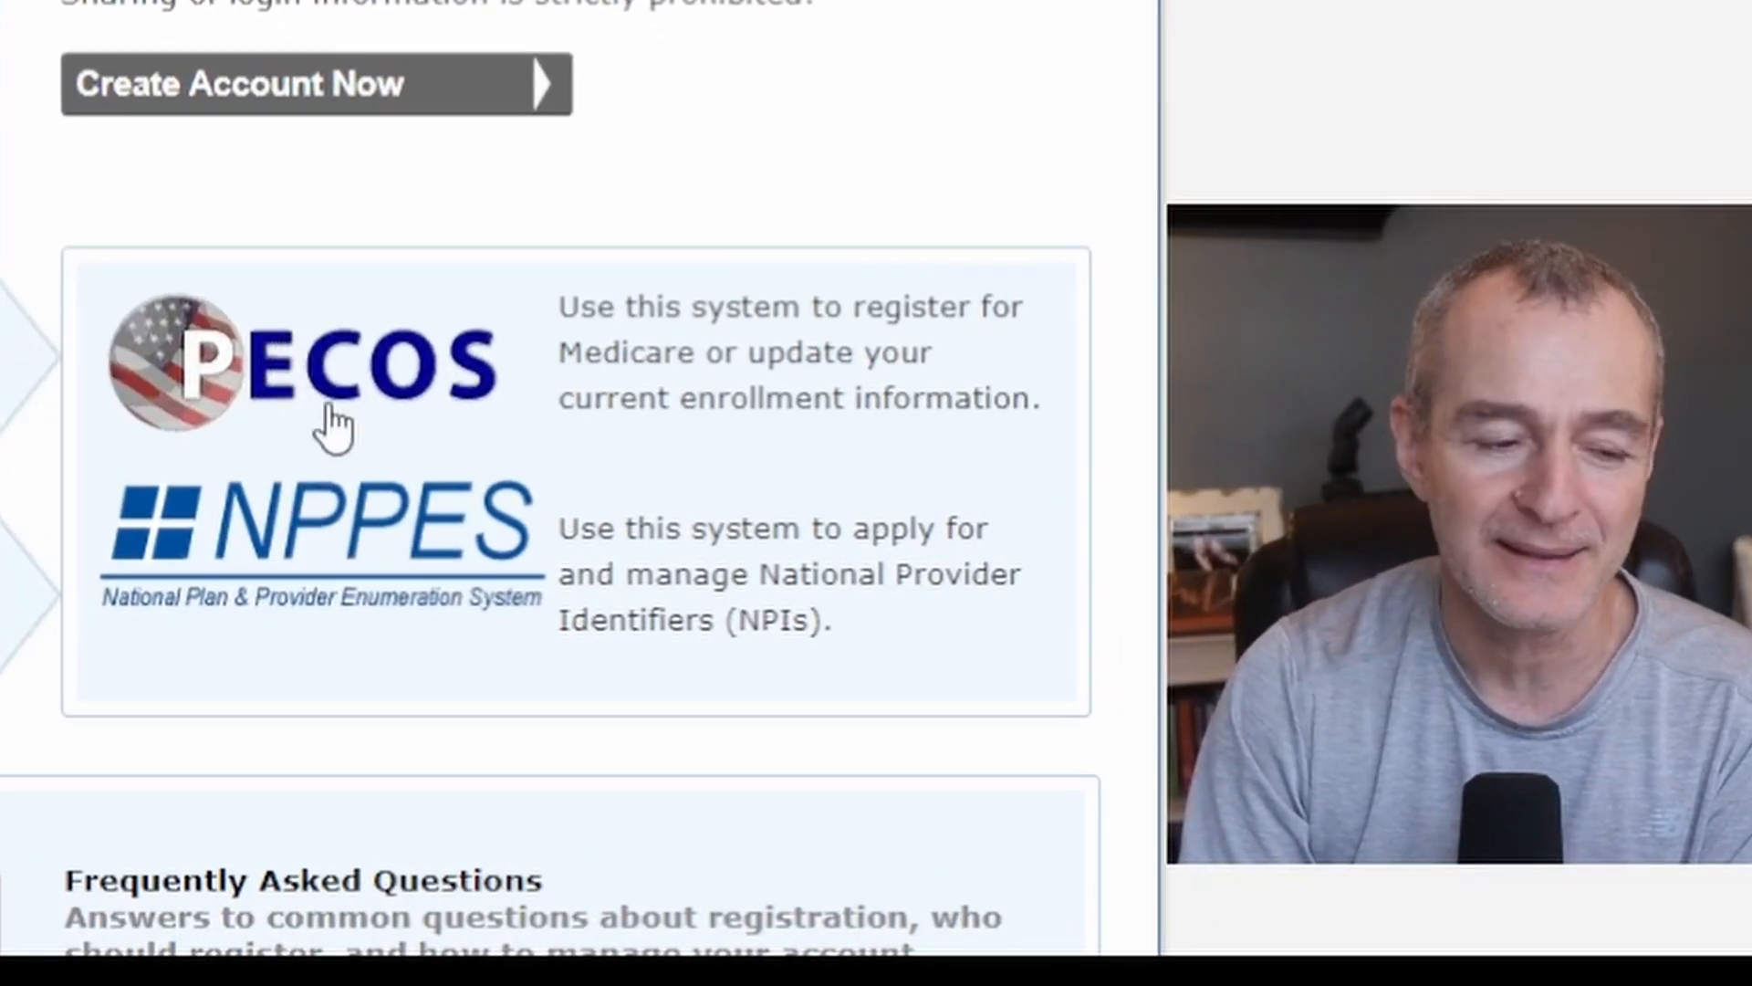
mouse_move(207, 570)
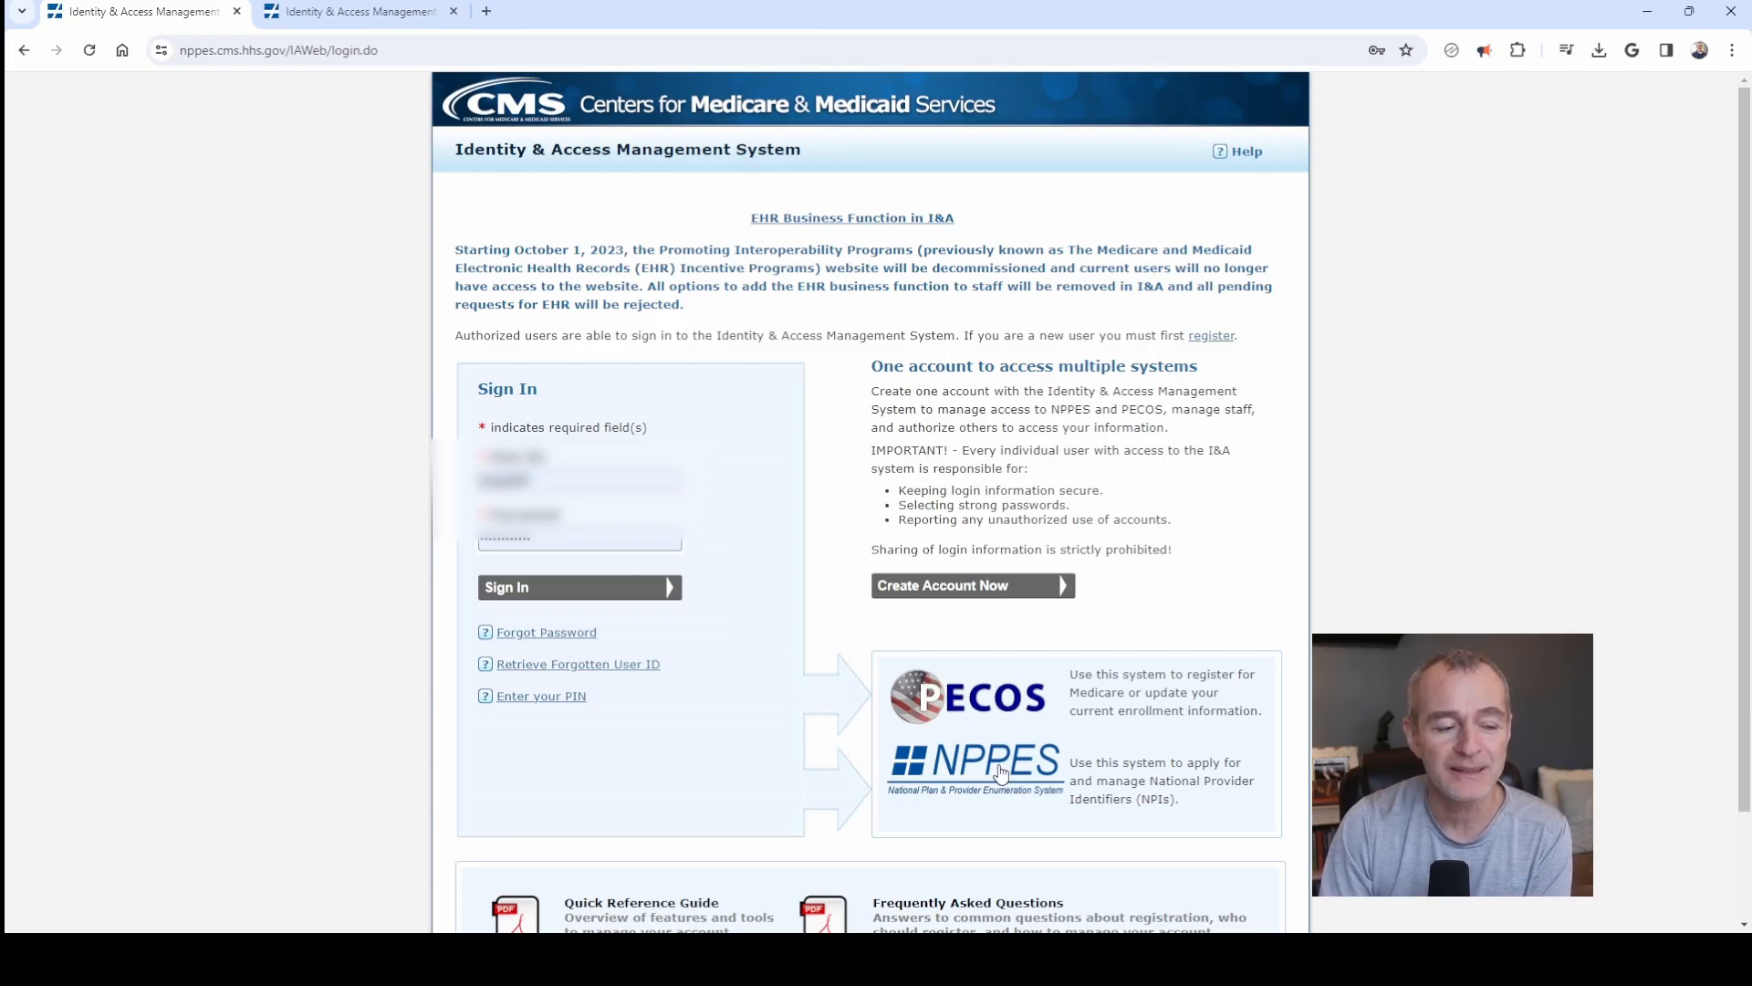
left_click(967, 693)
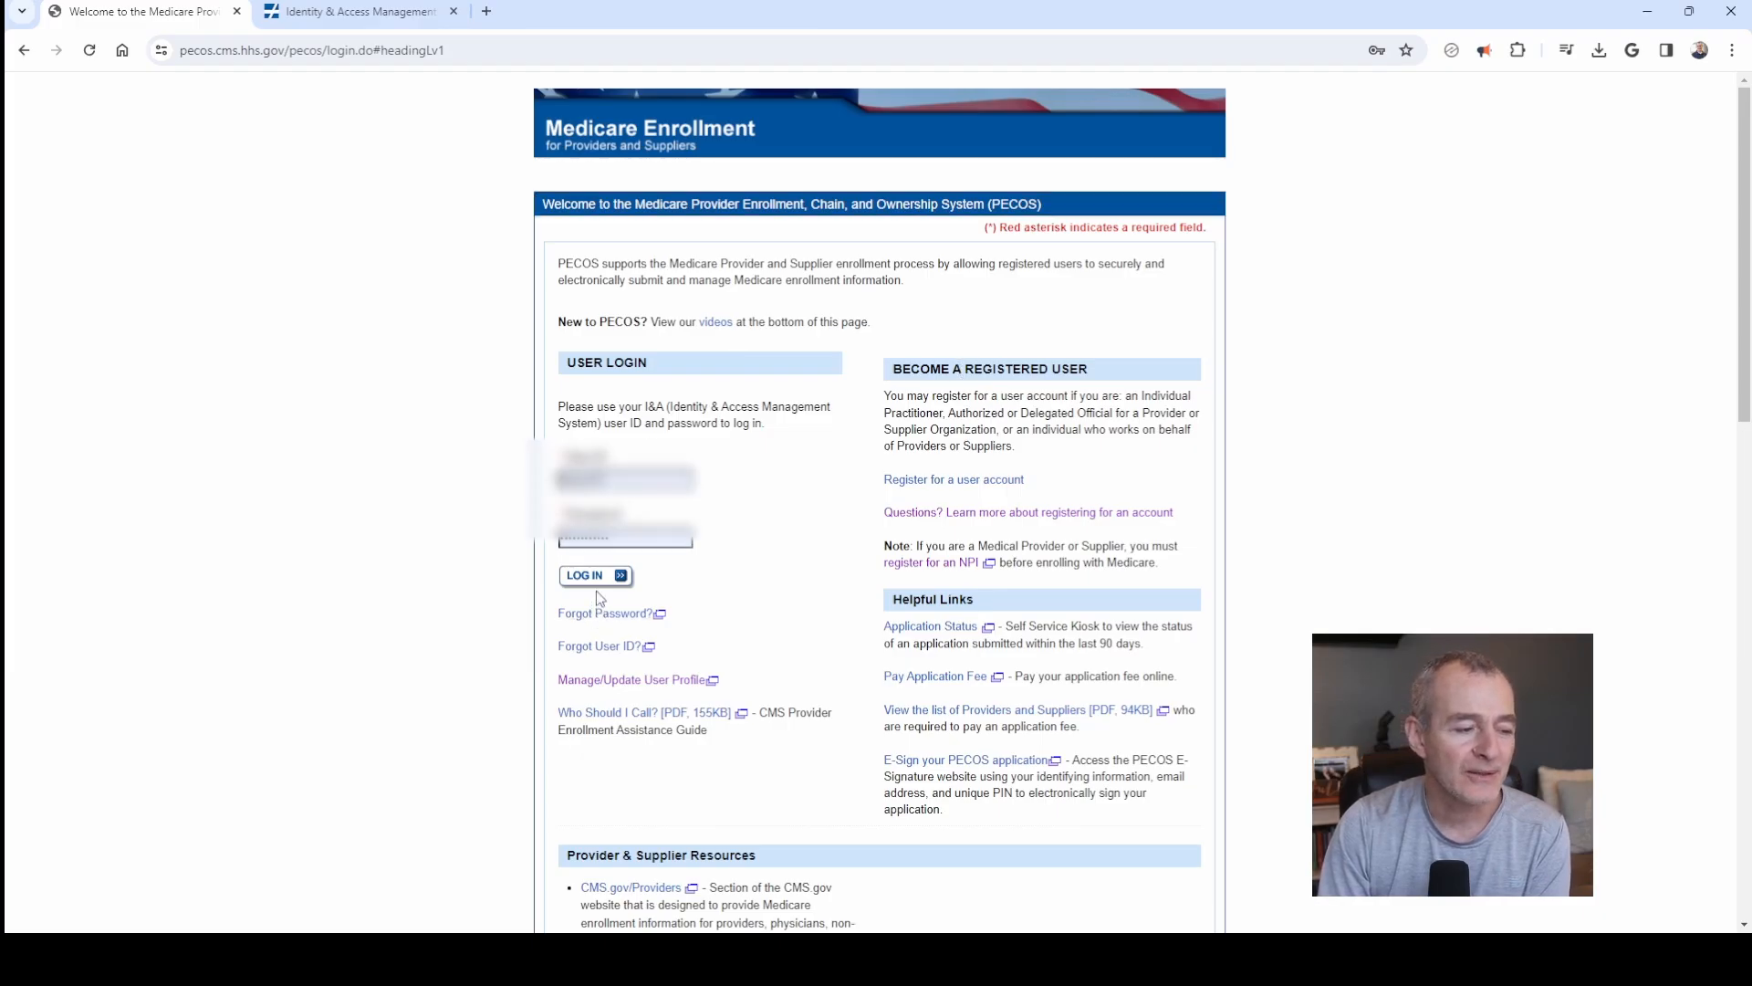
left_click(586, 574)
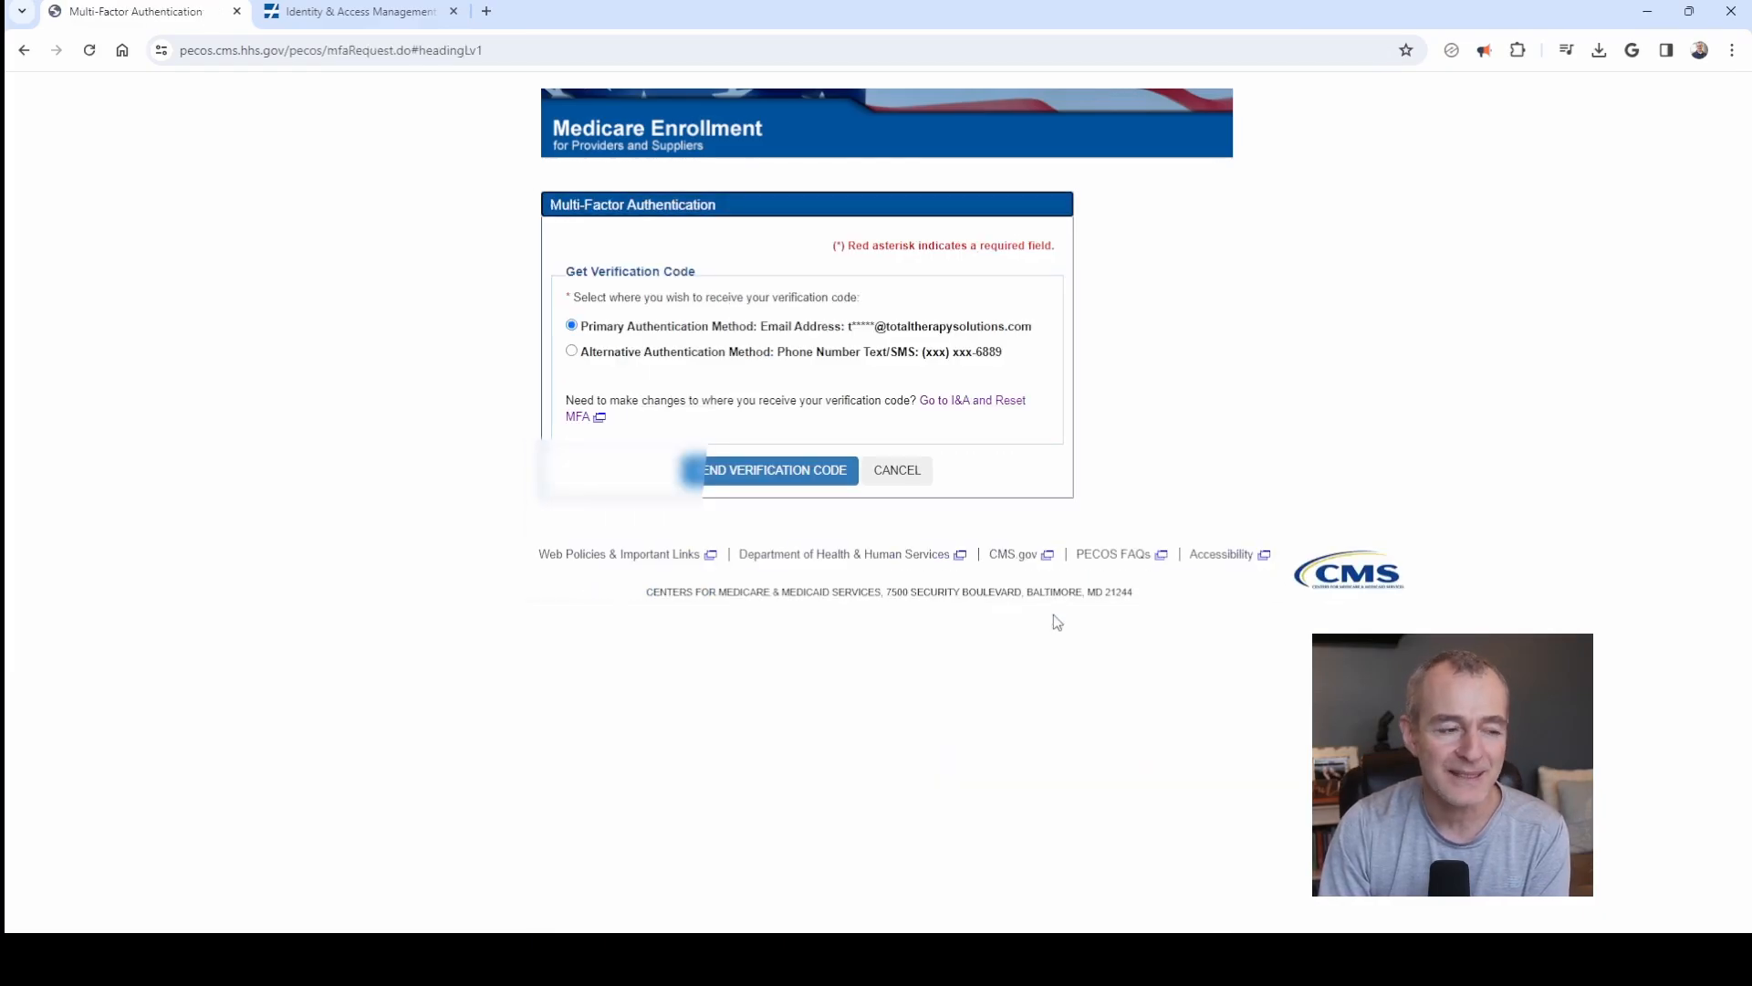
mouse_move(866, 368)
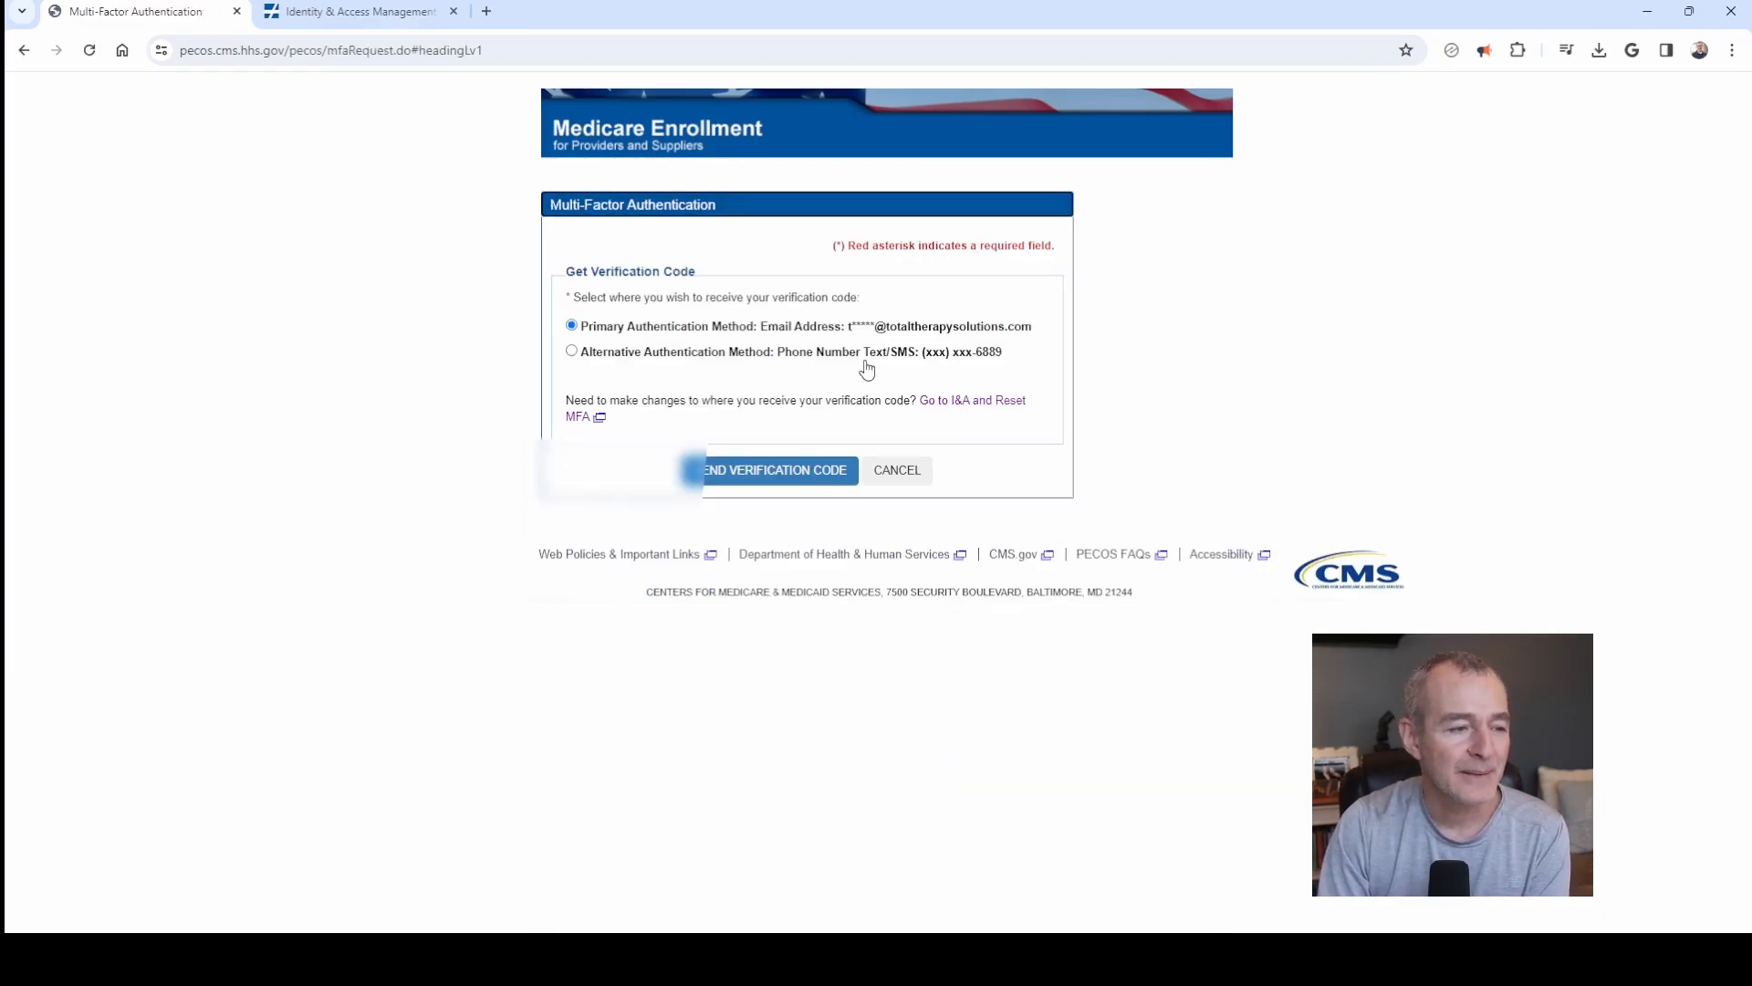
left_click(773, 469)
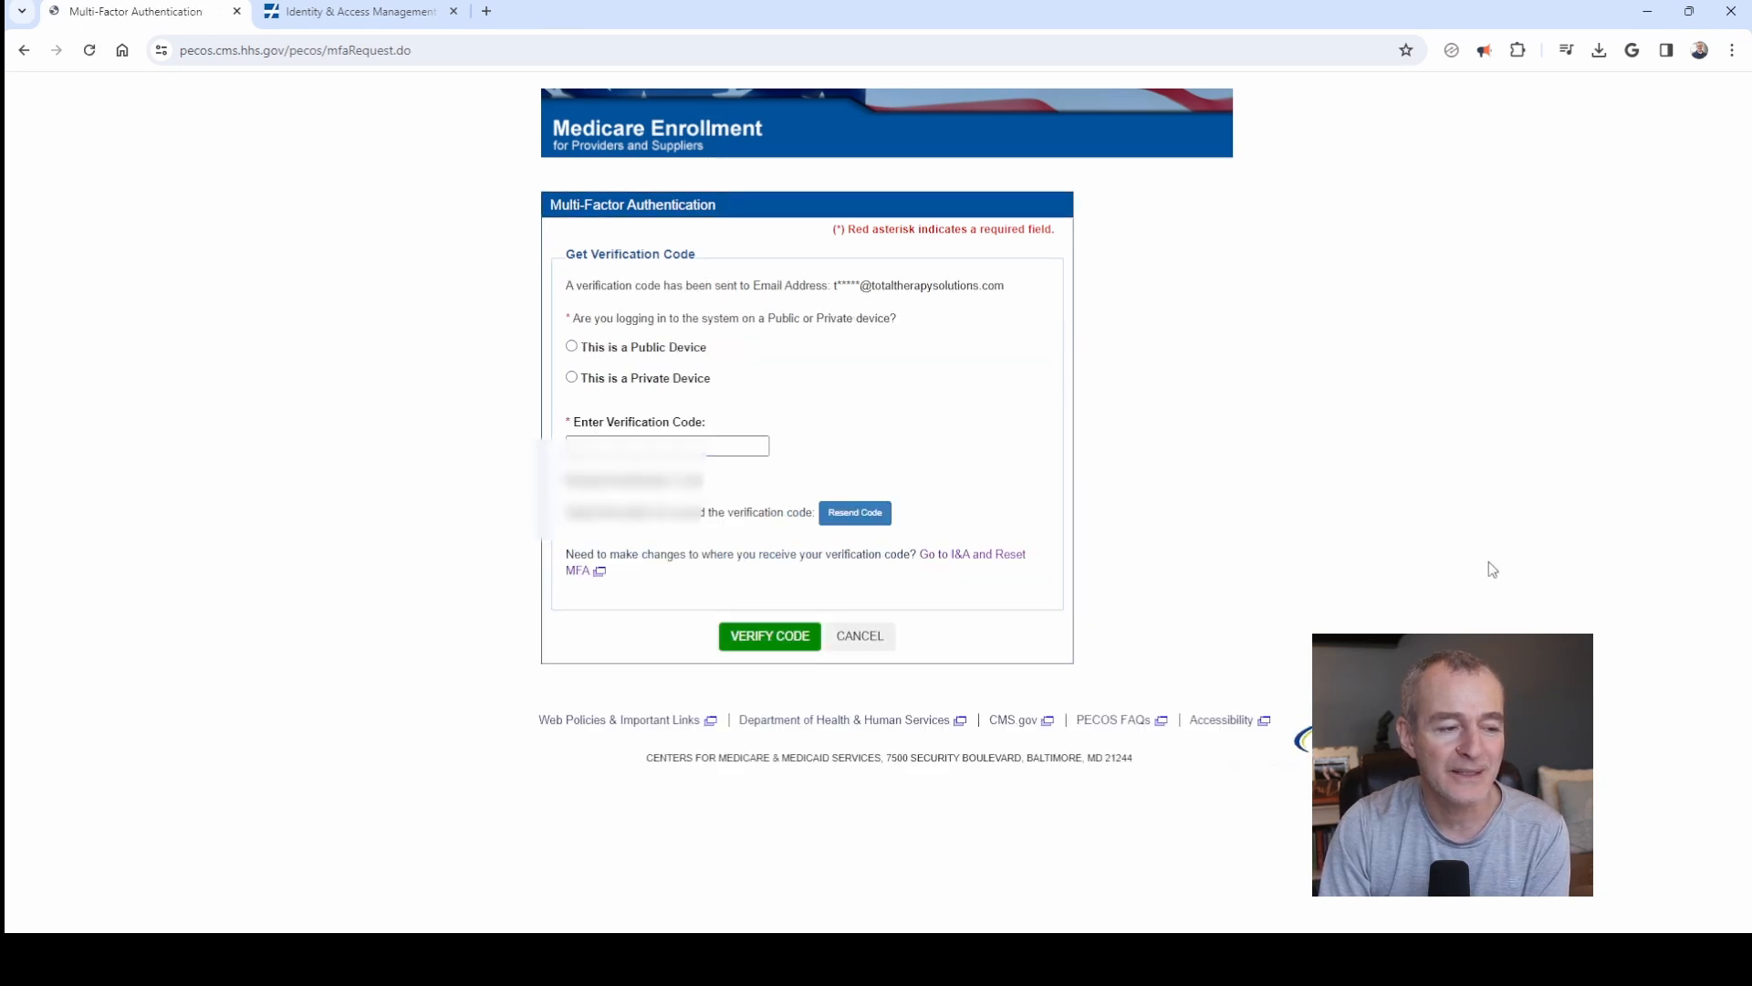
left_click(571, 378)
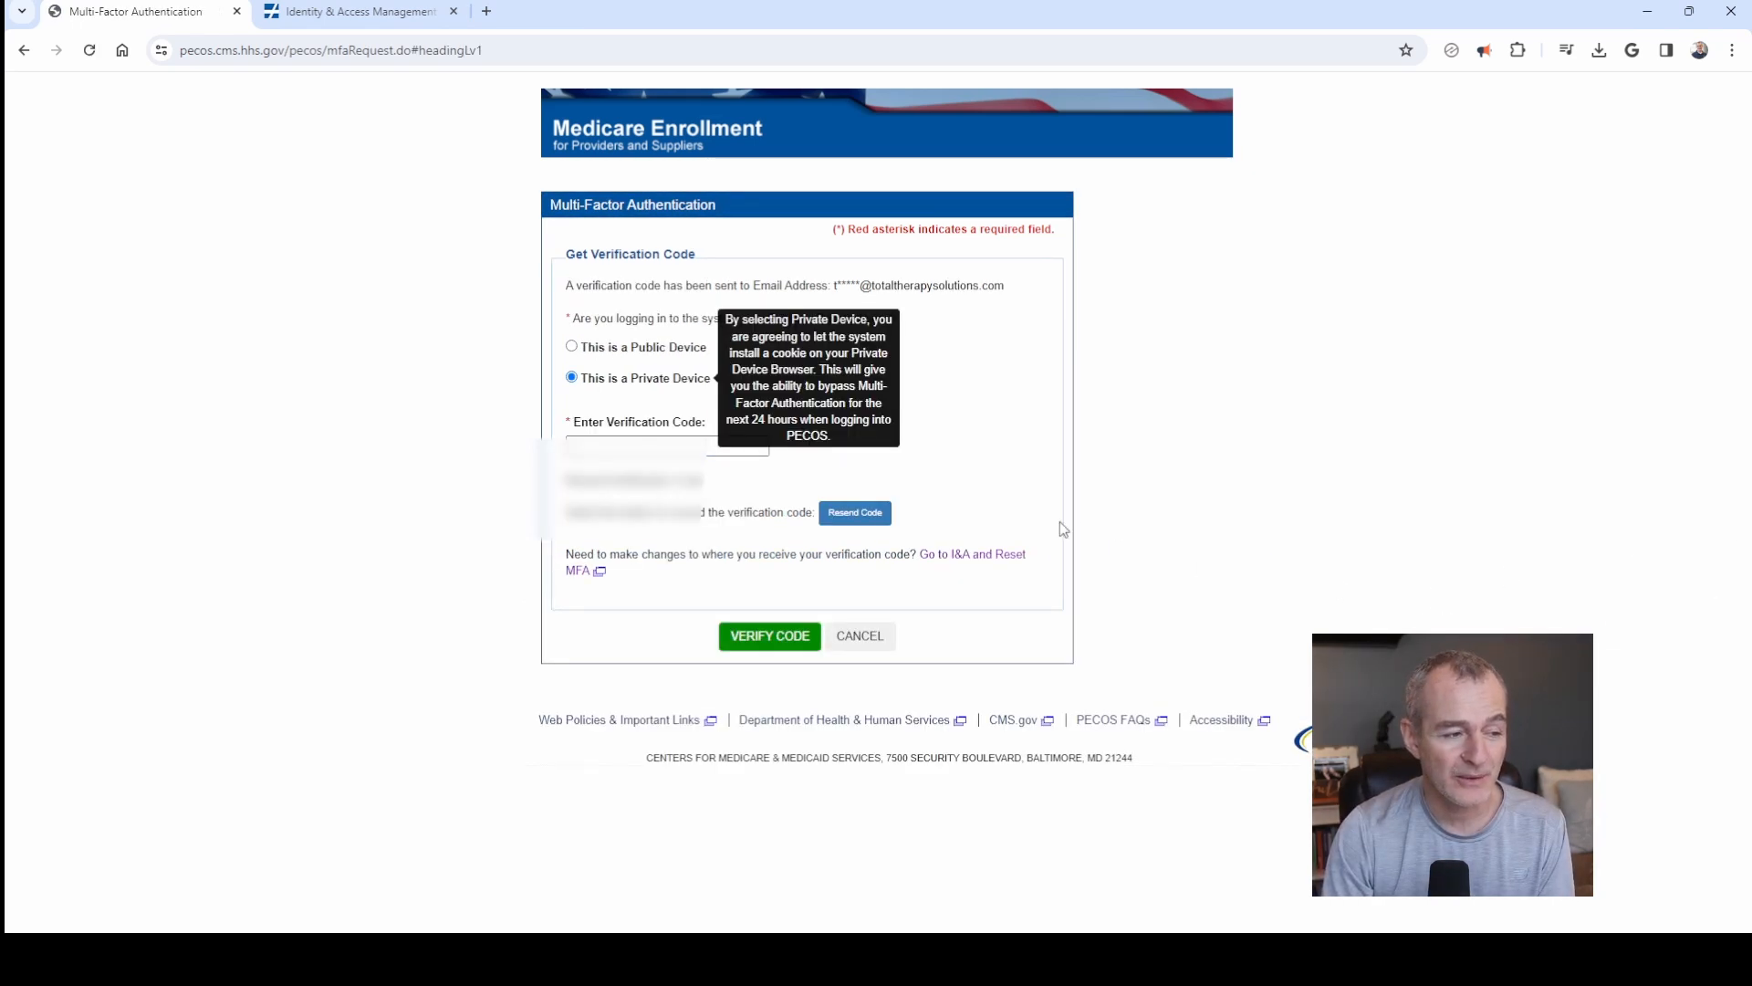
left_click(768, 636)
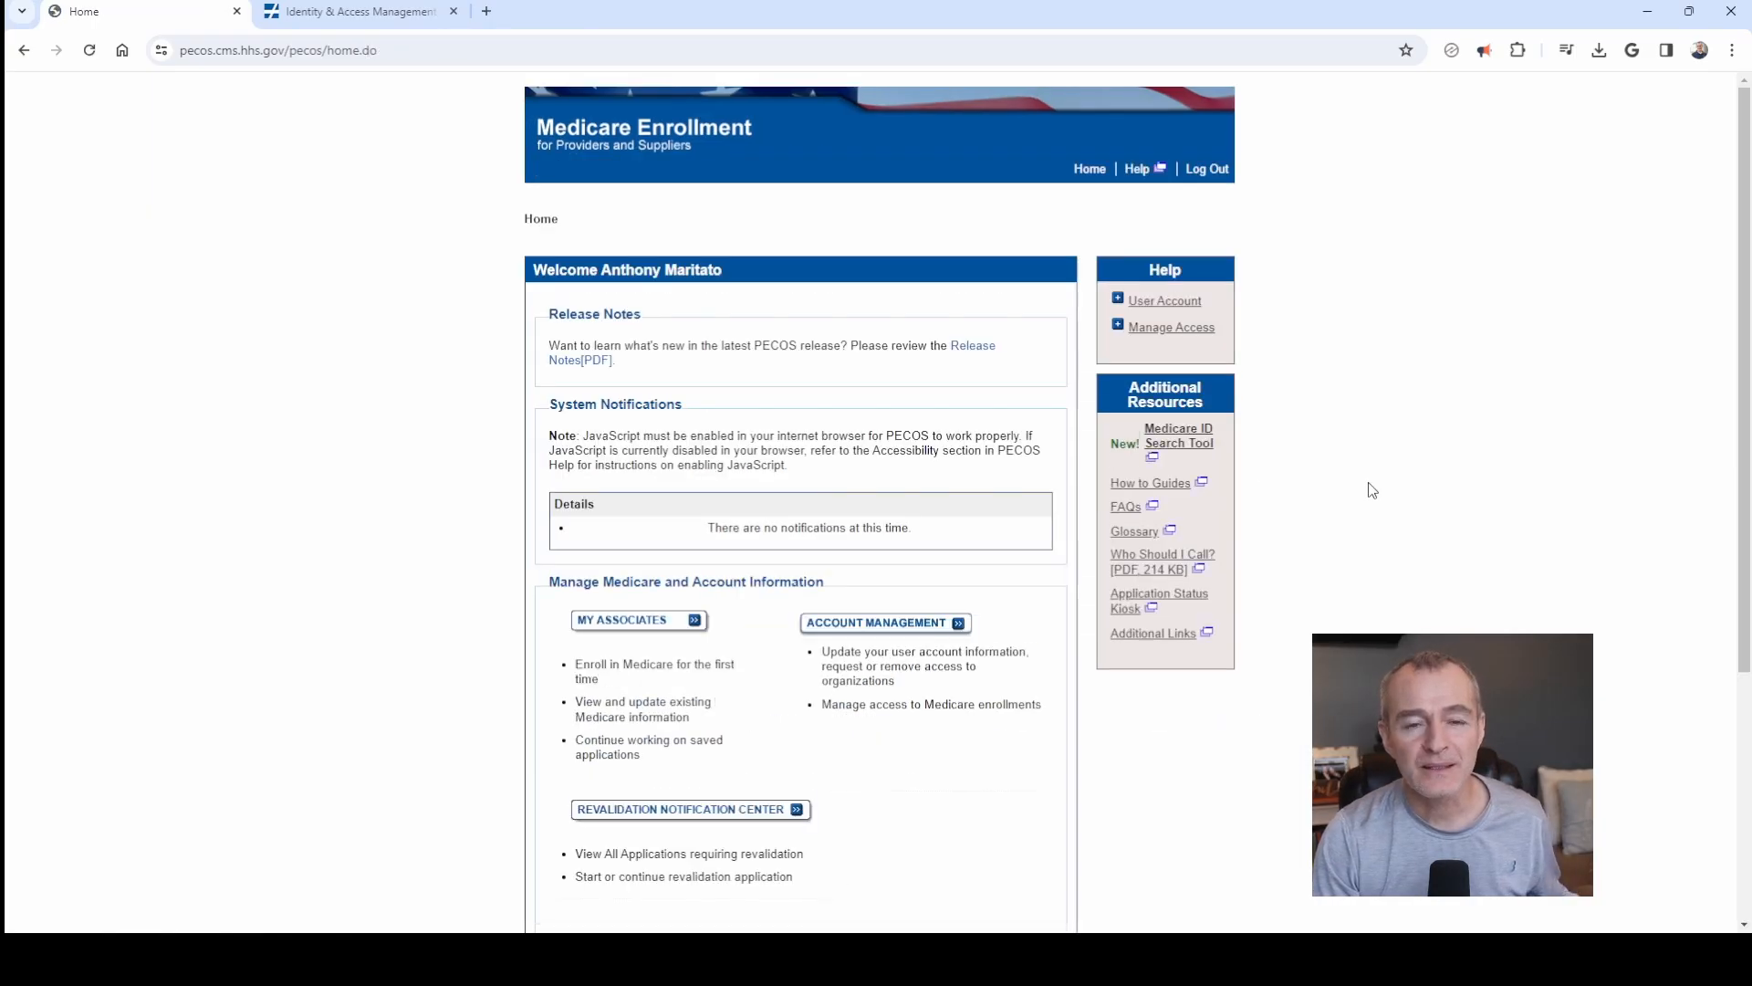
From My Associates, view the found provider's enrollments and scroll to the two existing records
scroll("down", 3)
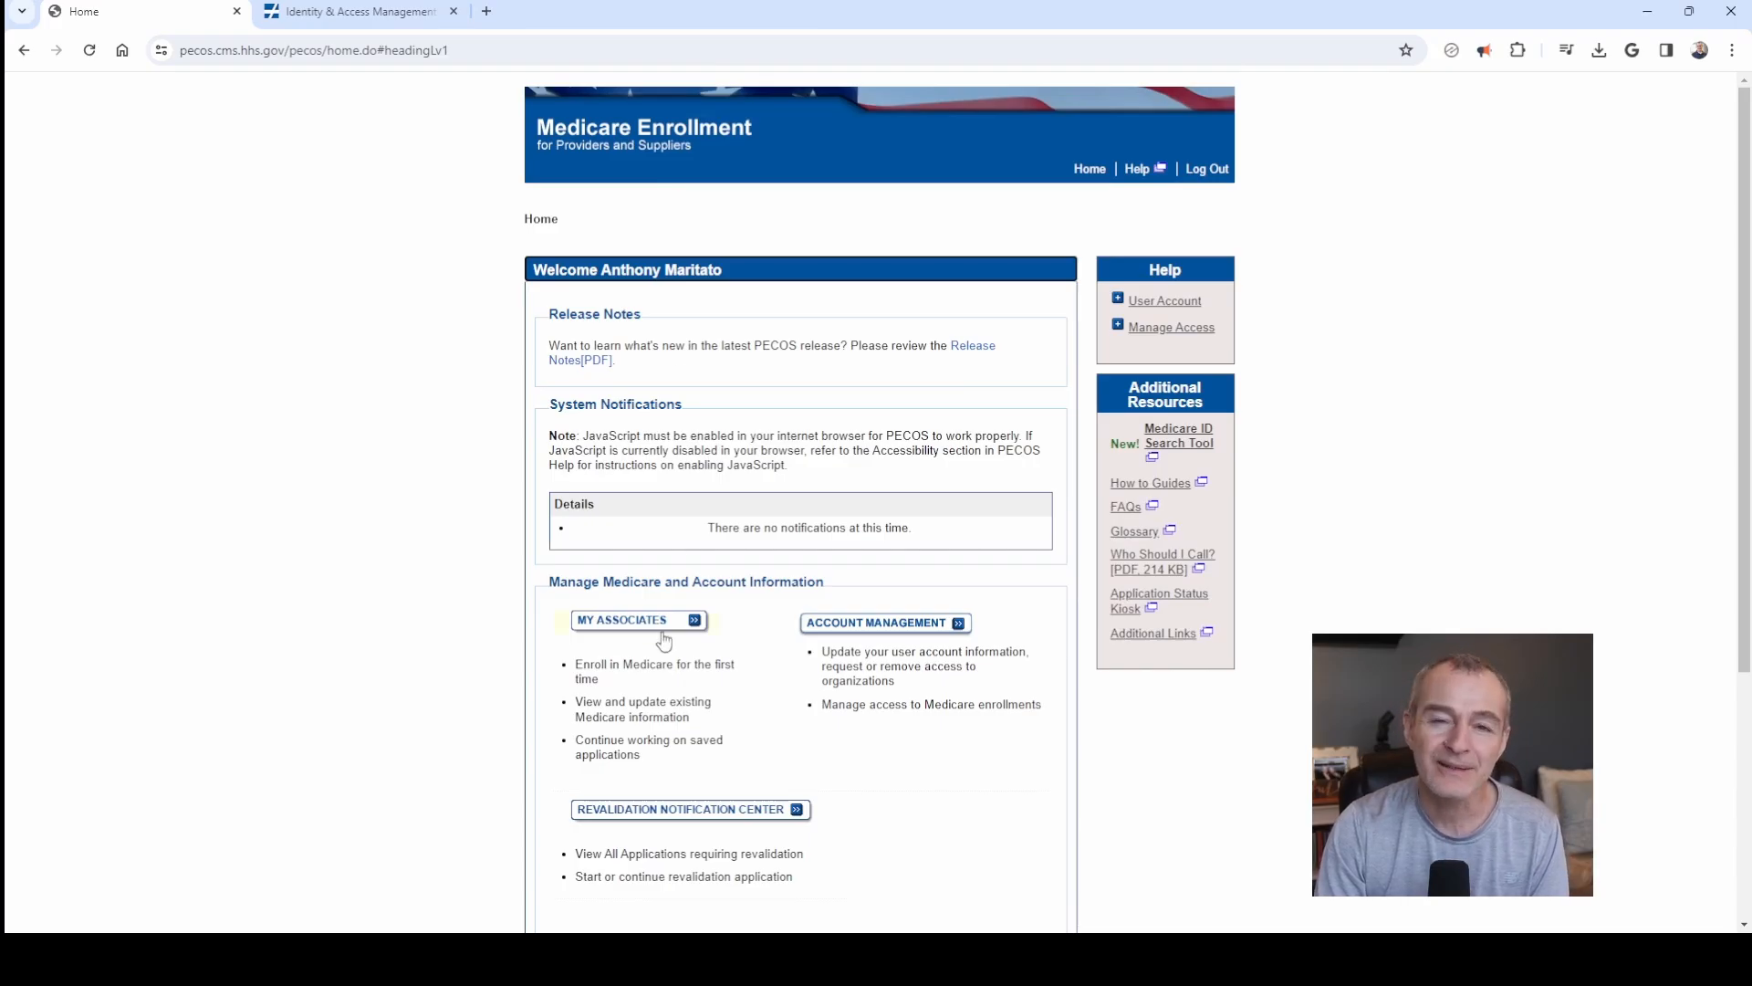
left_click(622, 621)
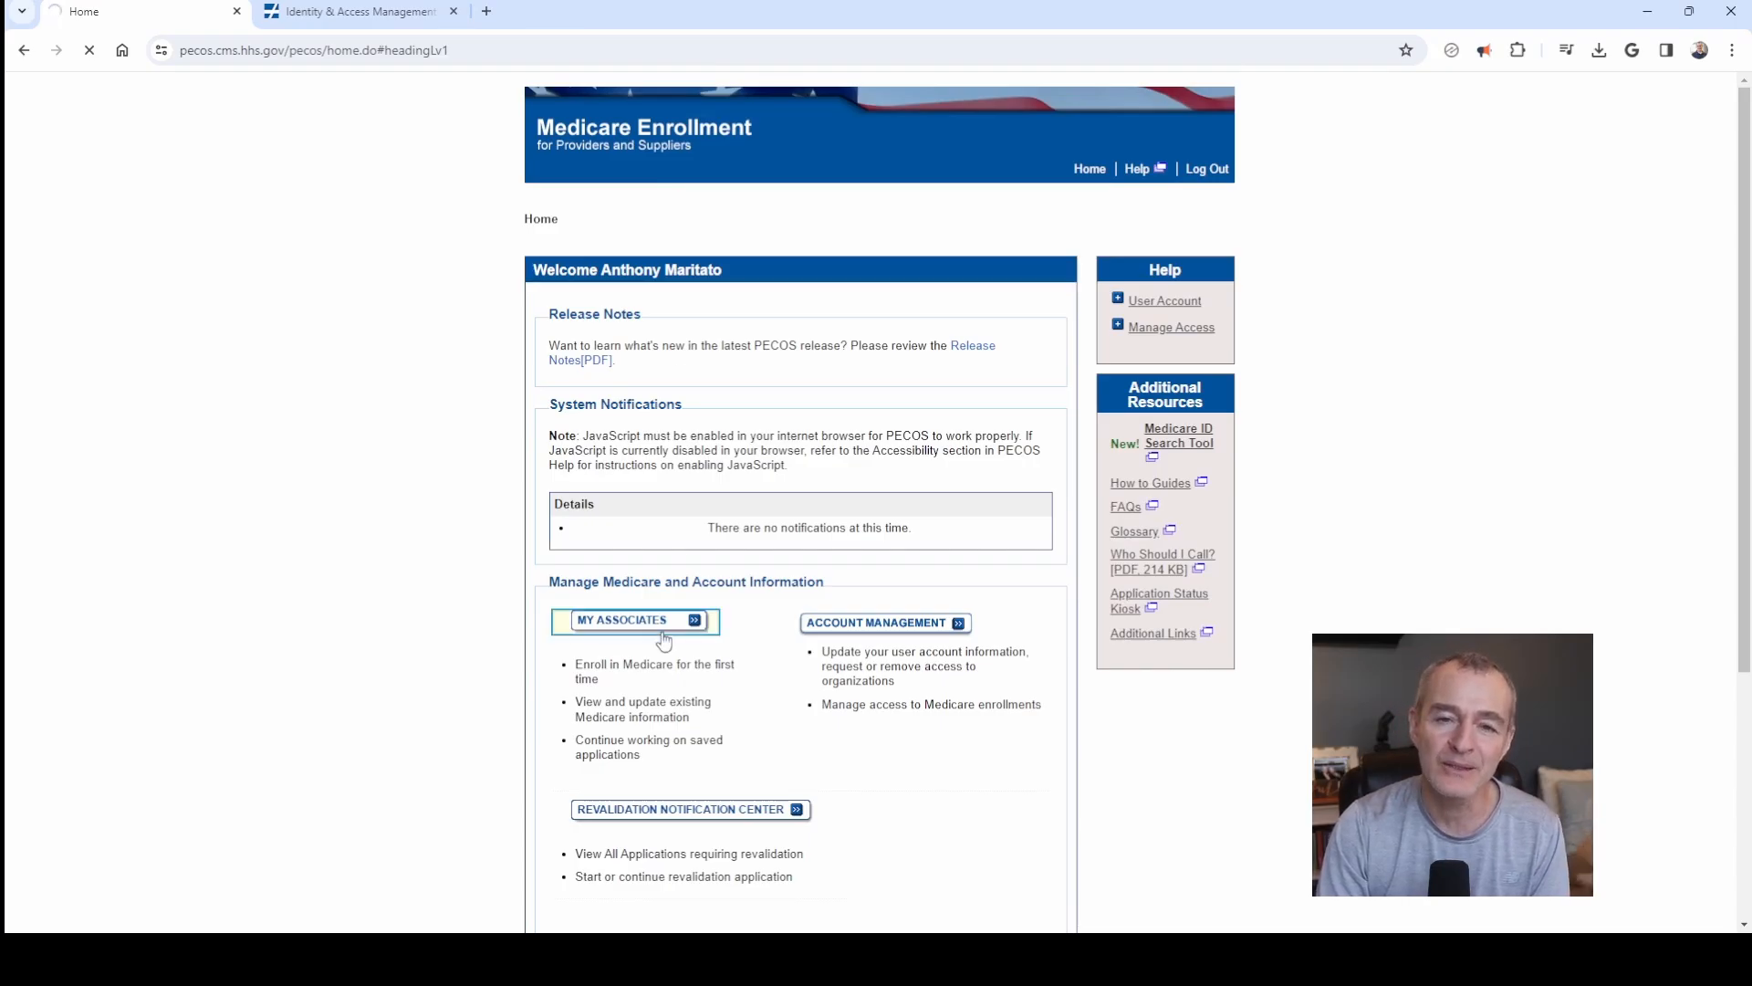
left_click(632, 620)
type("maritato")
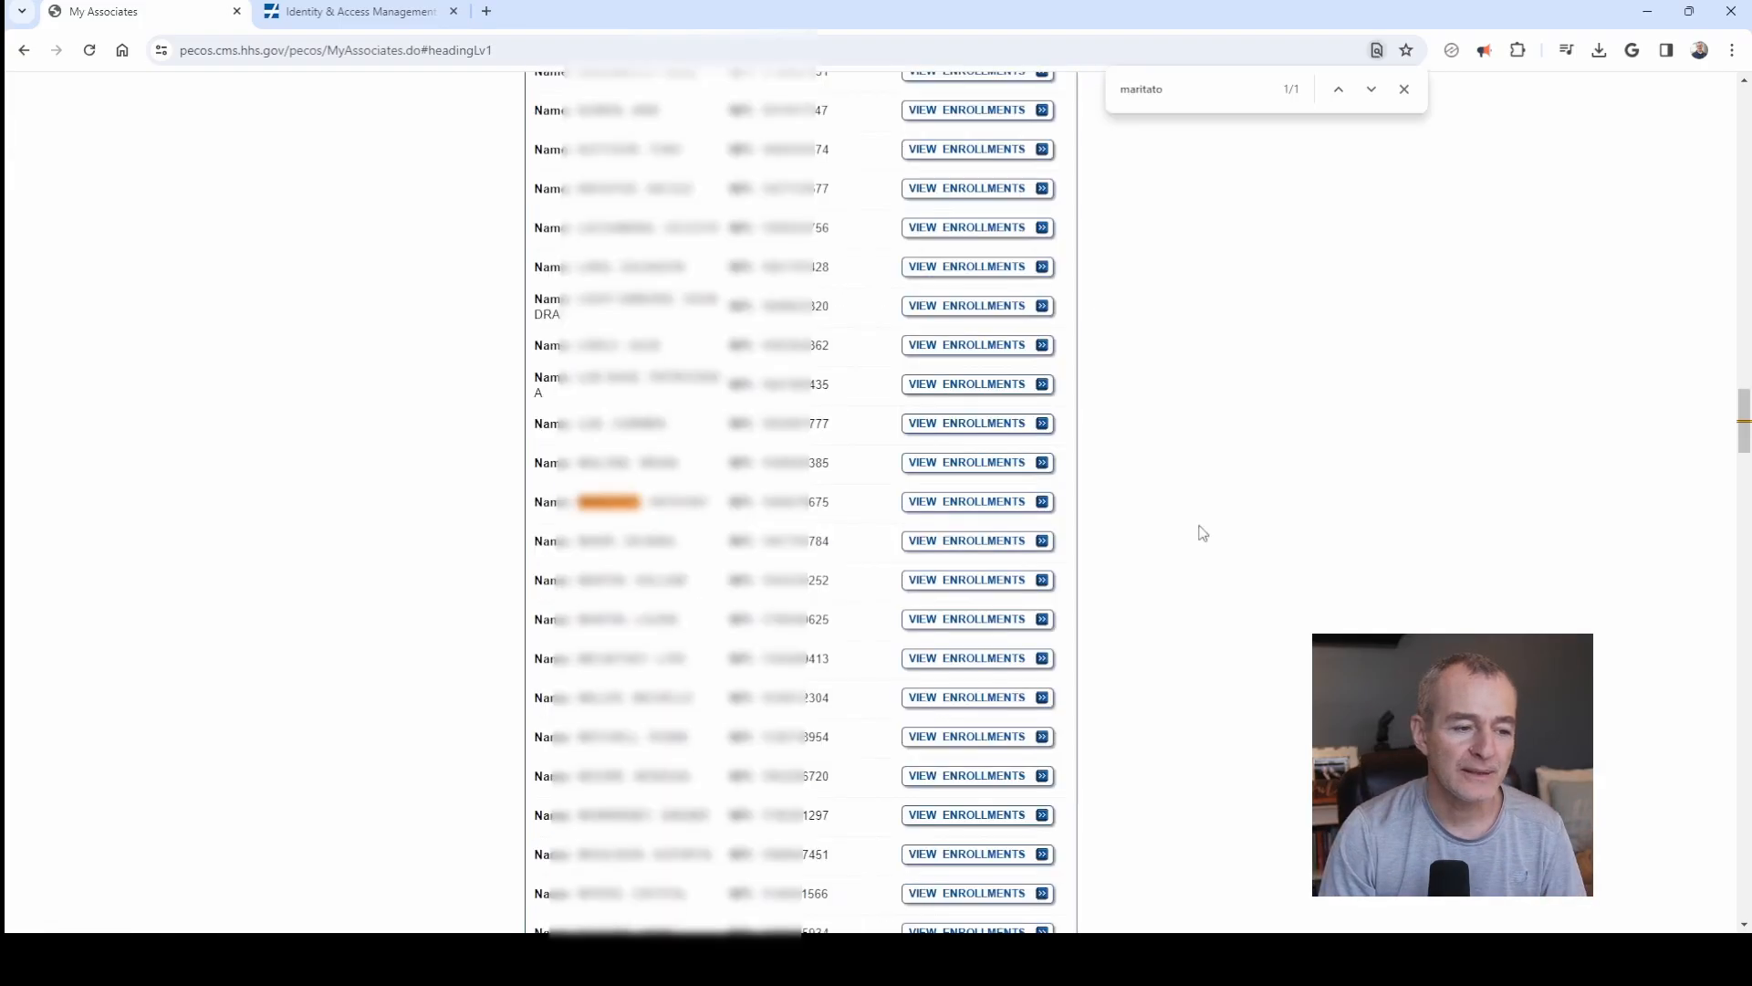
left_click(974, 501)
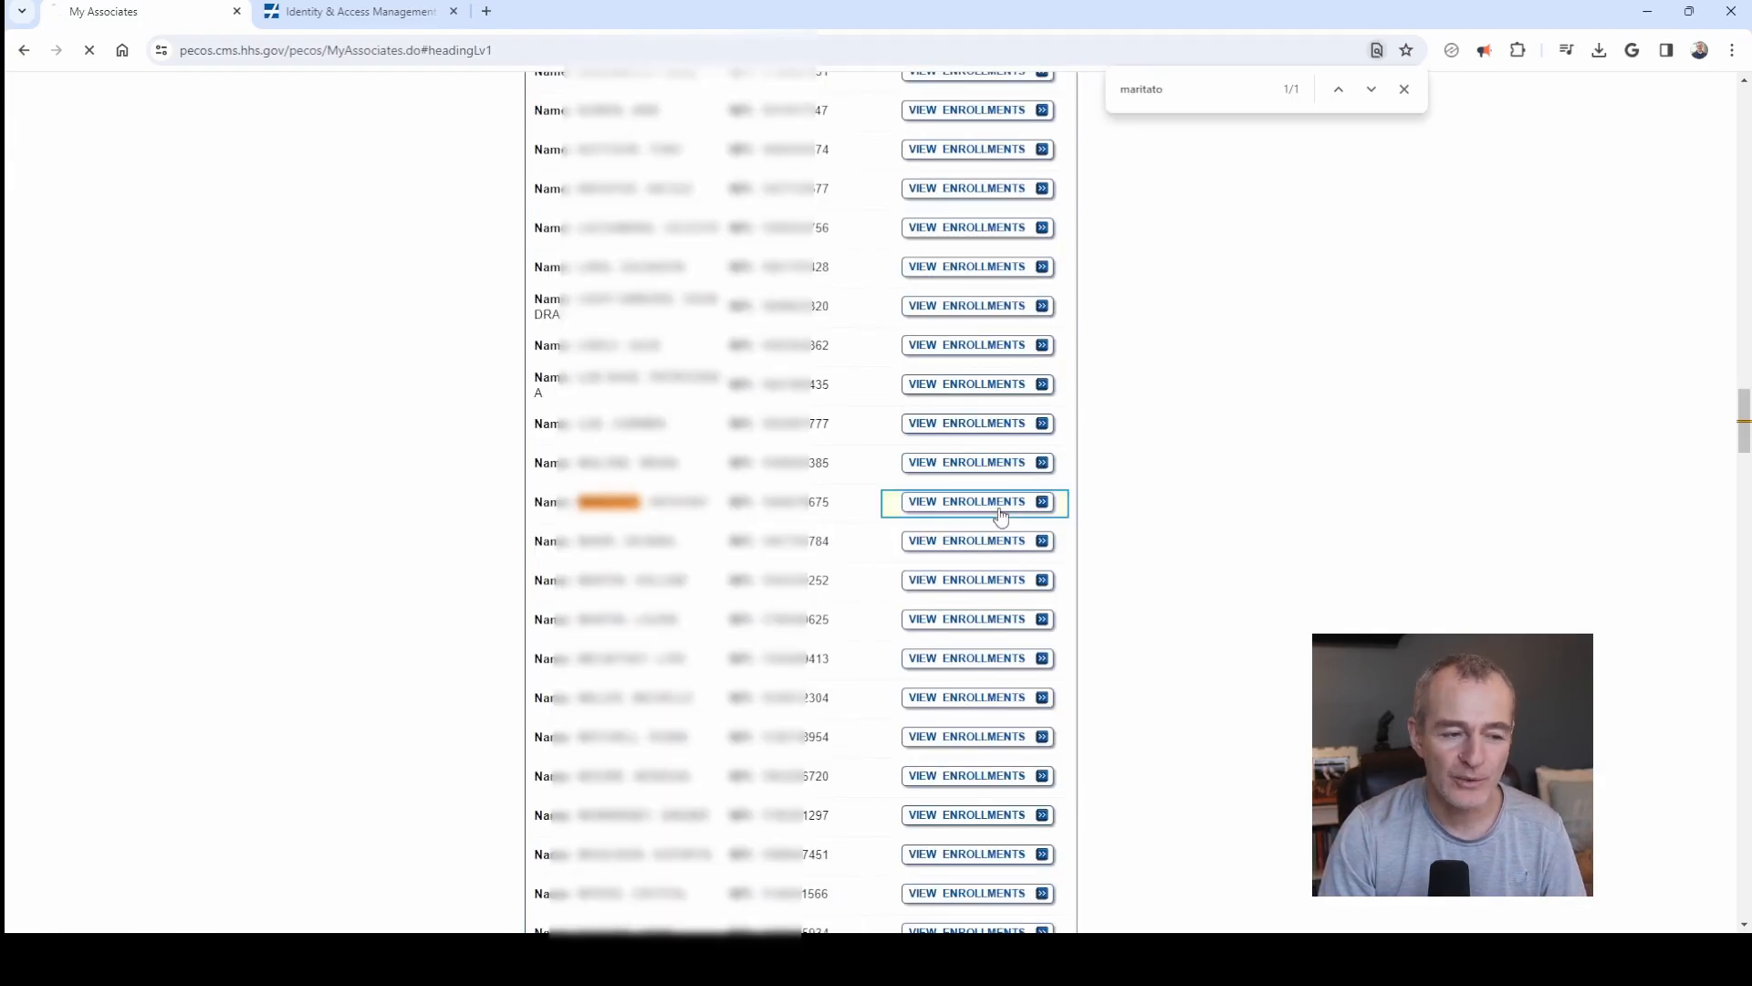
left_click(975, 501)
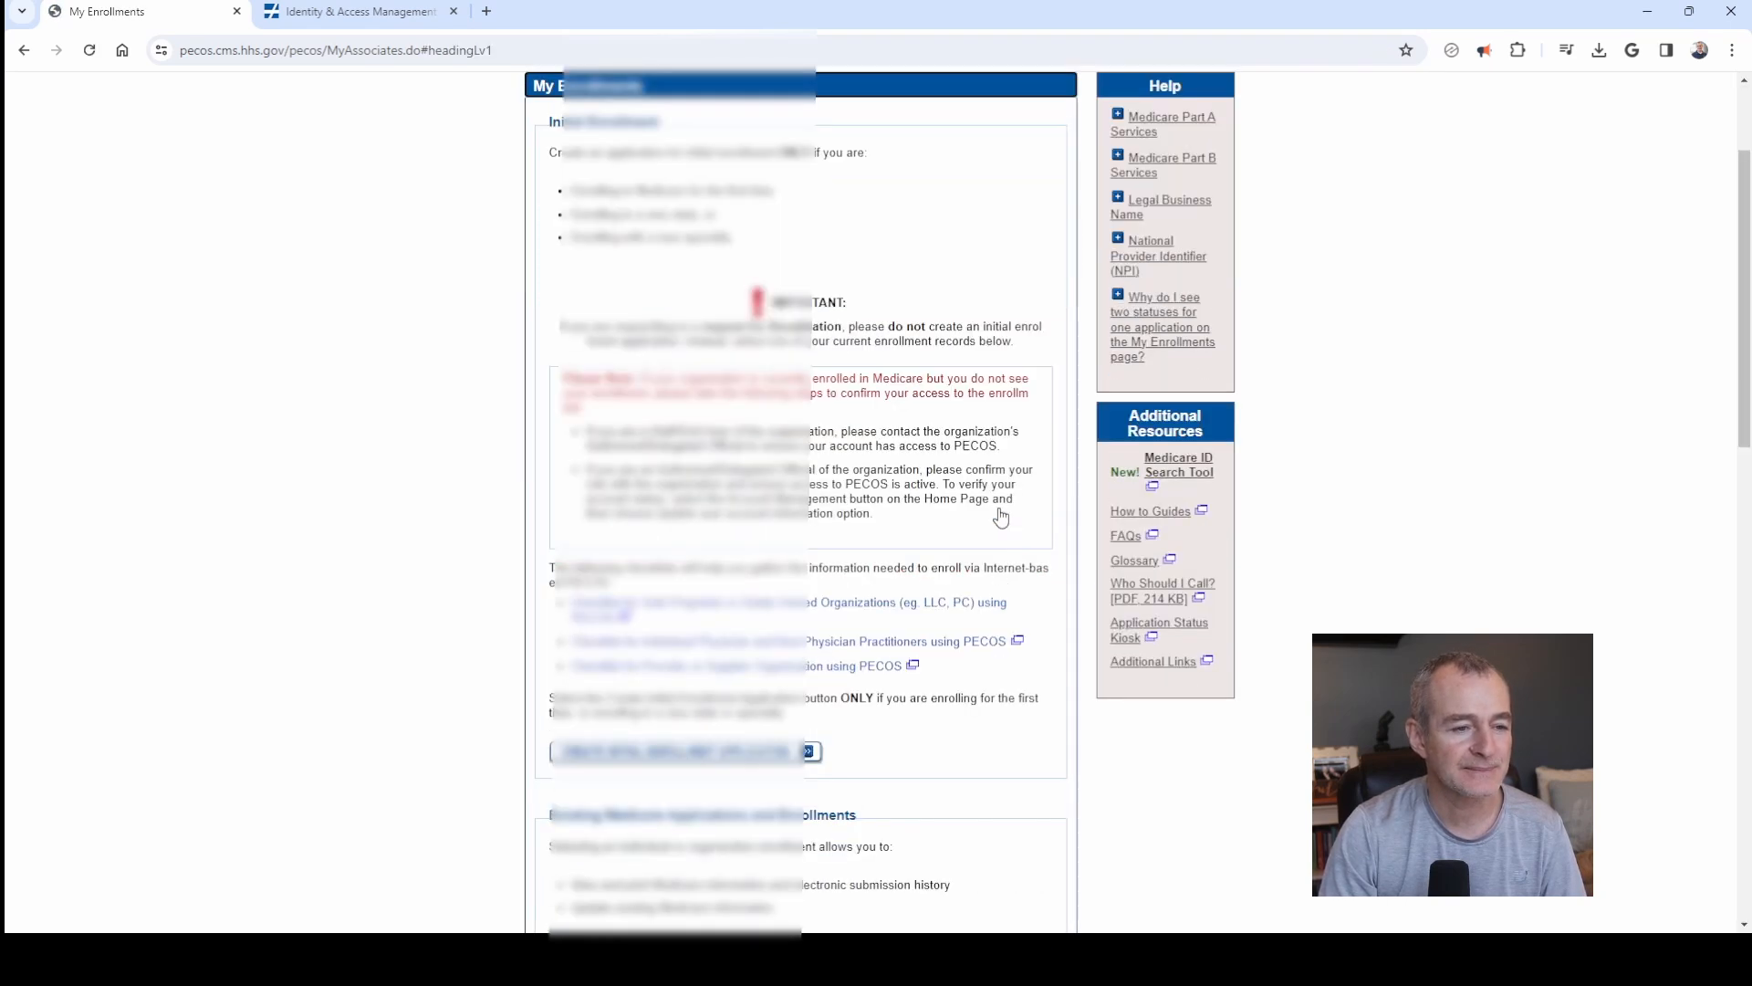
scroll("down", 3)
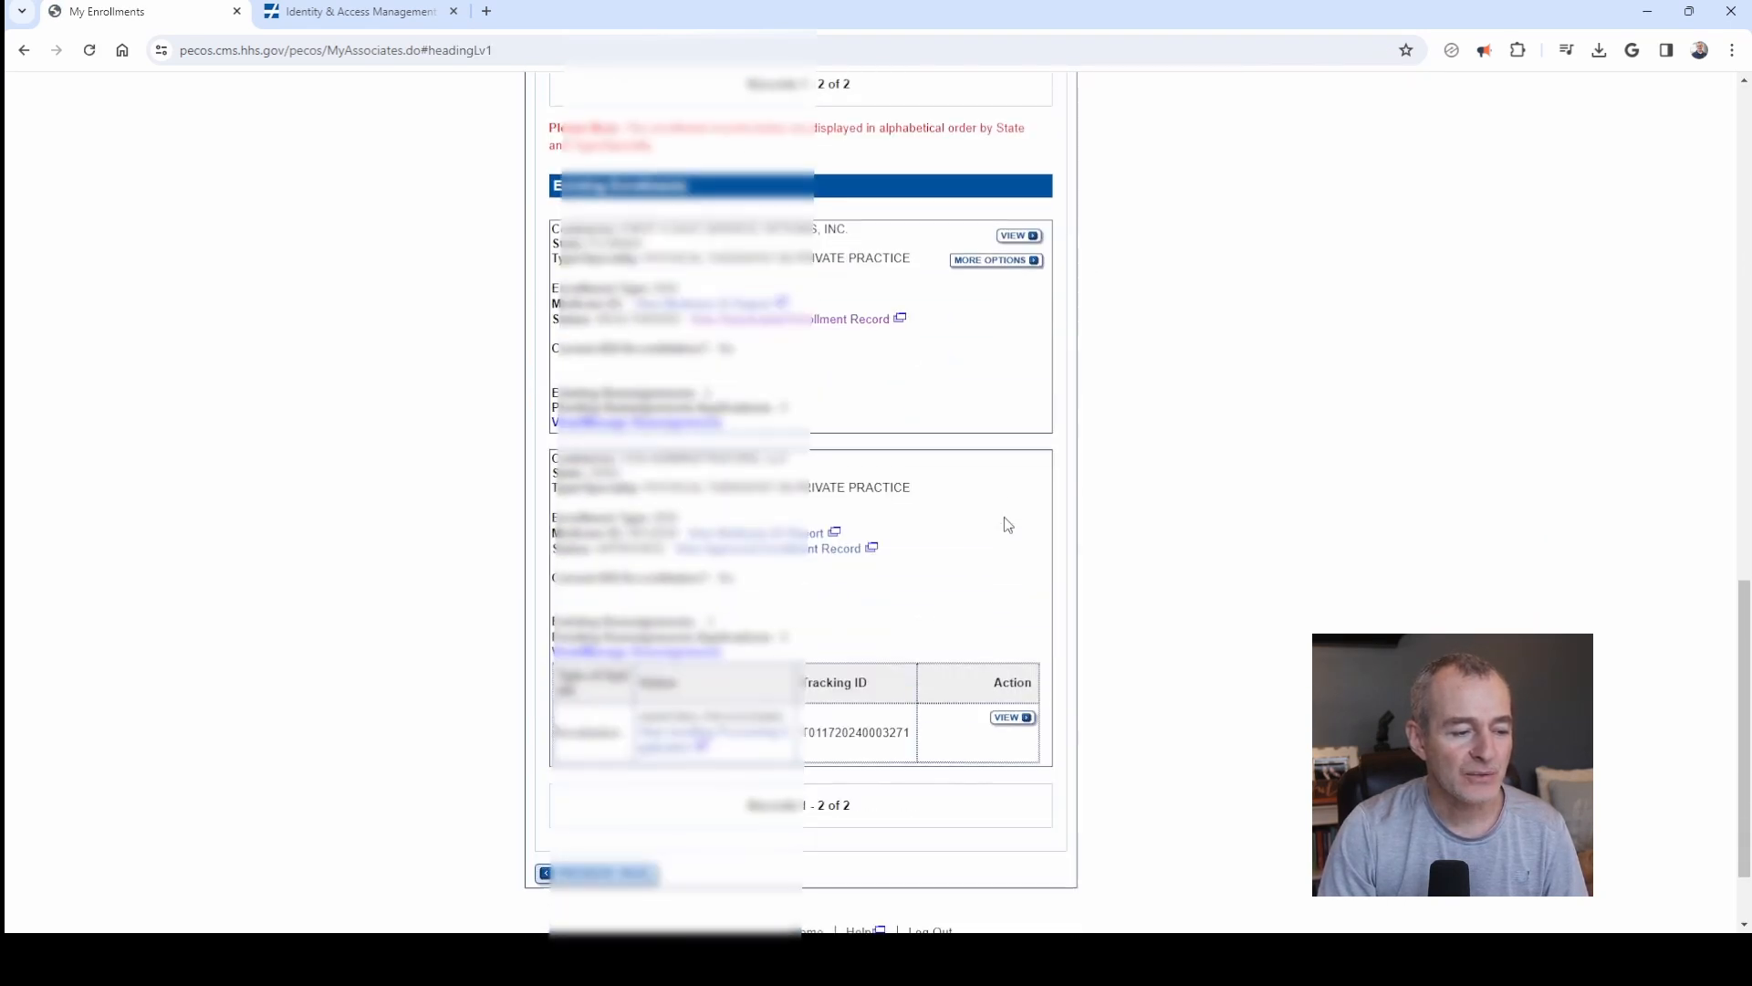
scroll("down", 3)
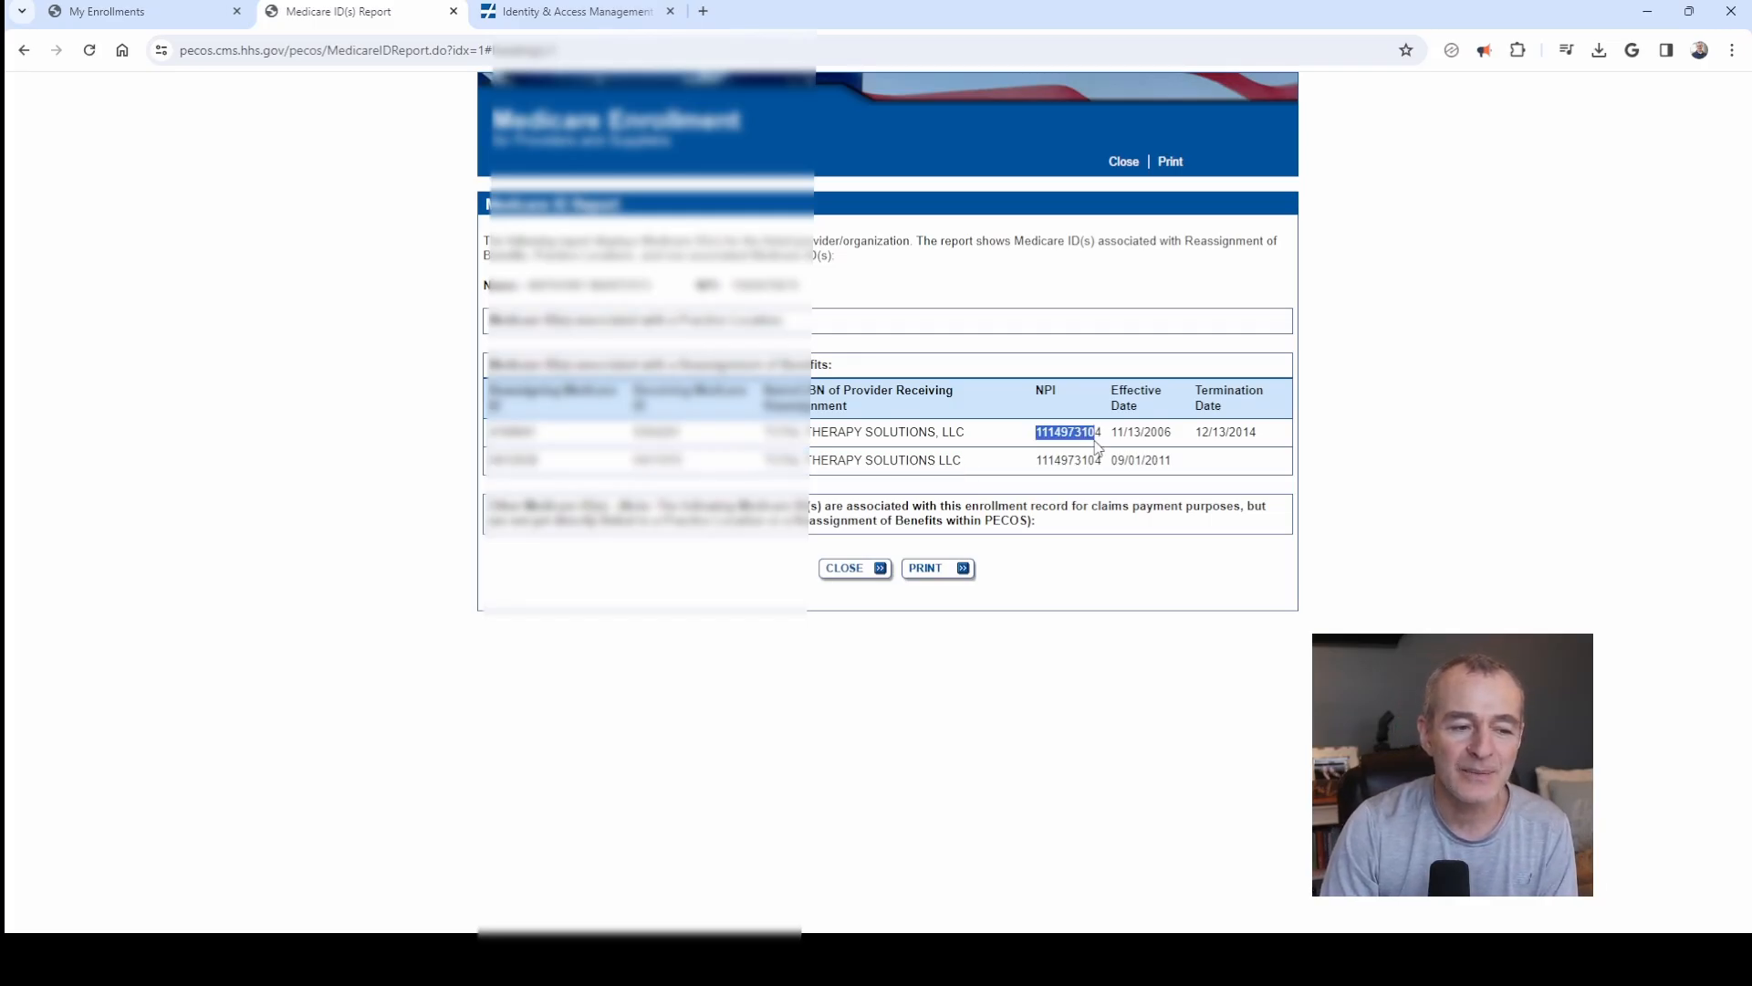
mouse_move(1129, 430)
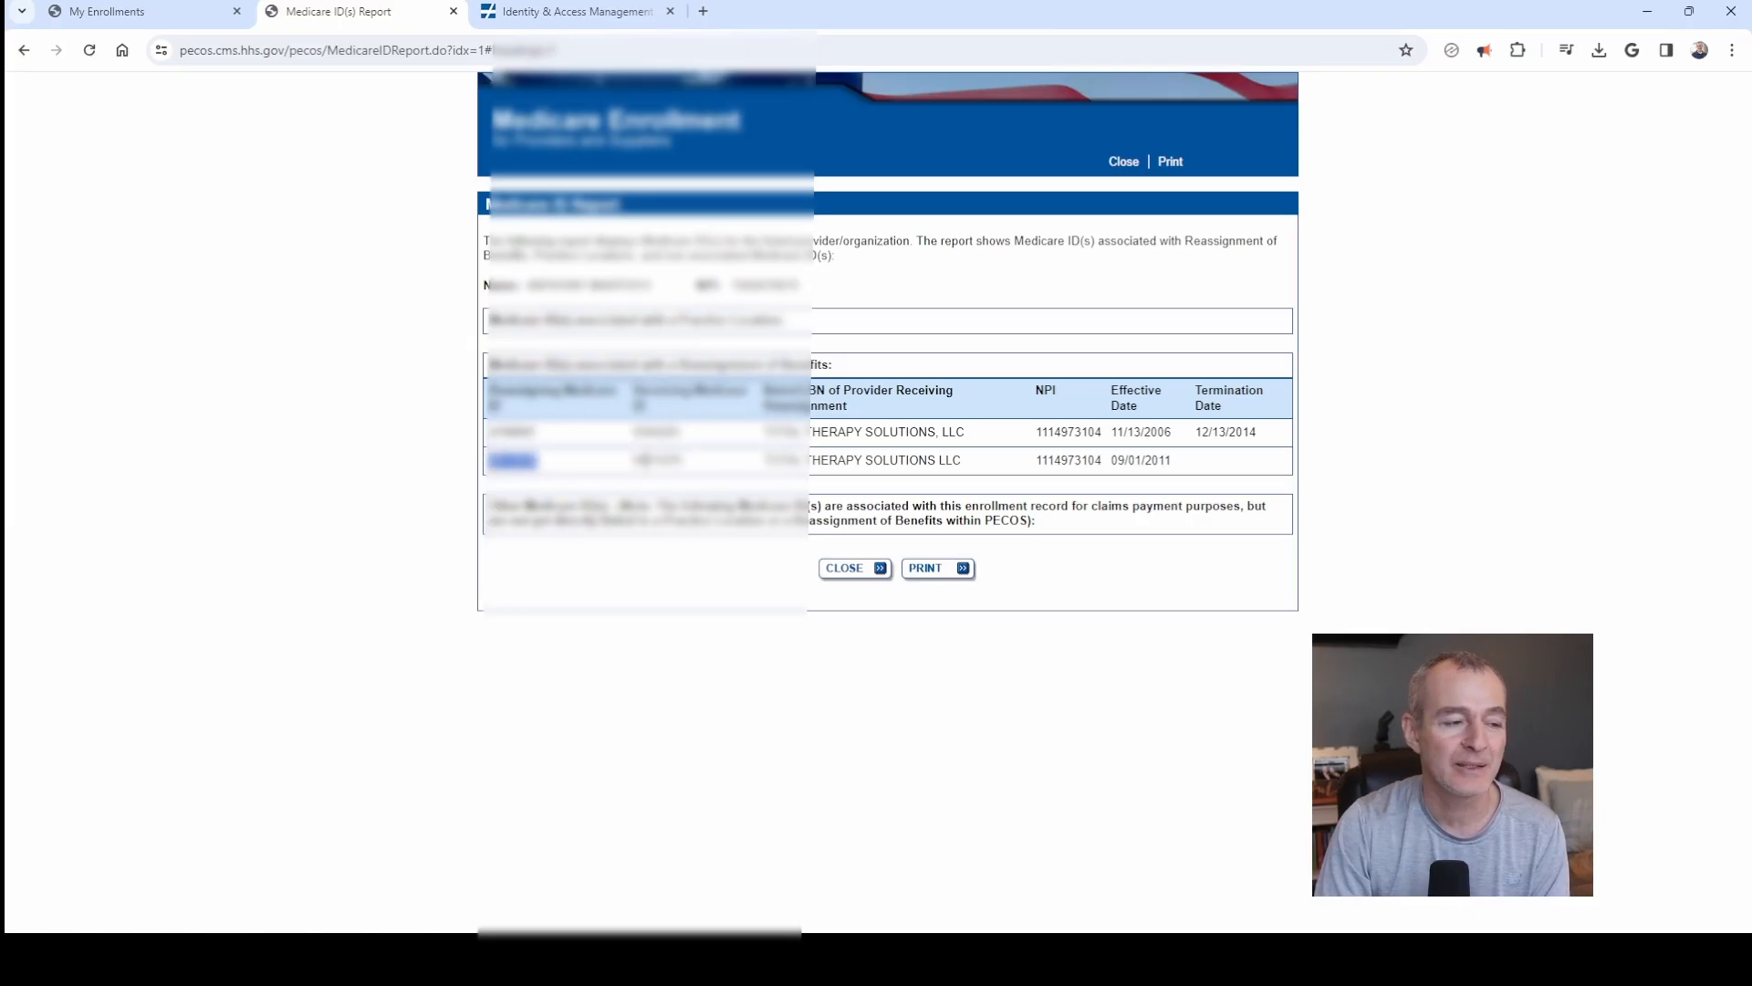
Close the report, open the Medicare ID Search Tool, and begin typing the first name
left_click(843, 568)
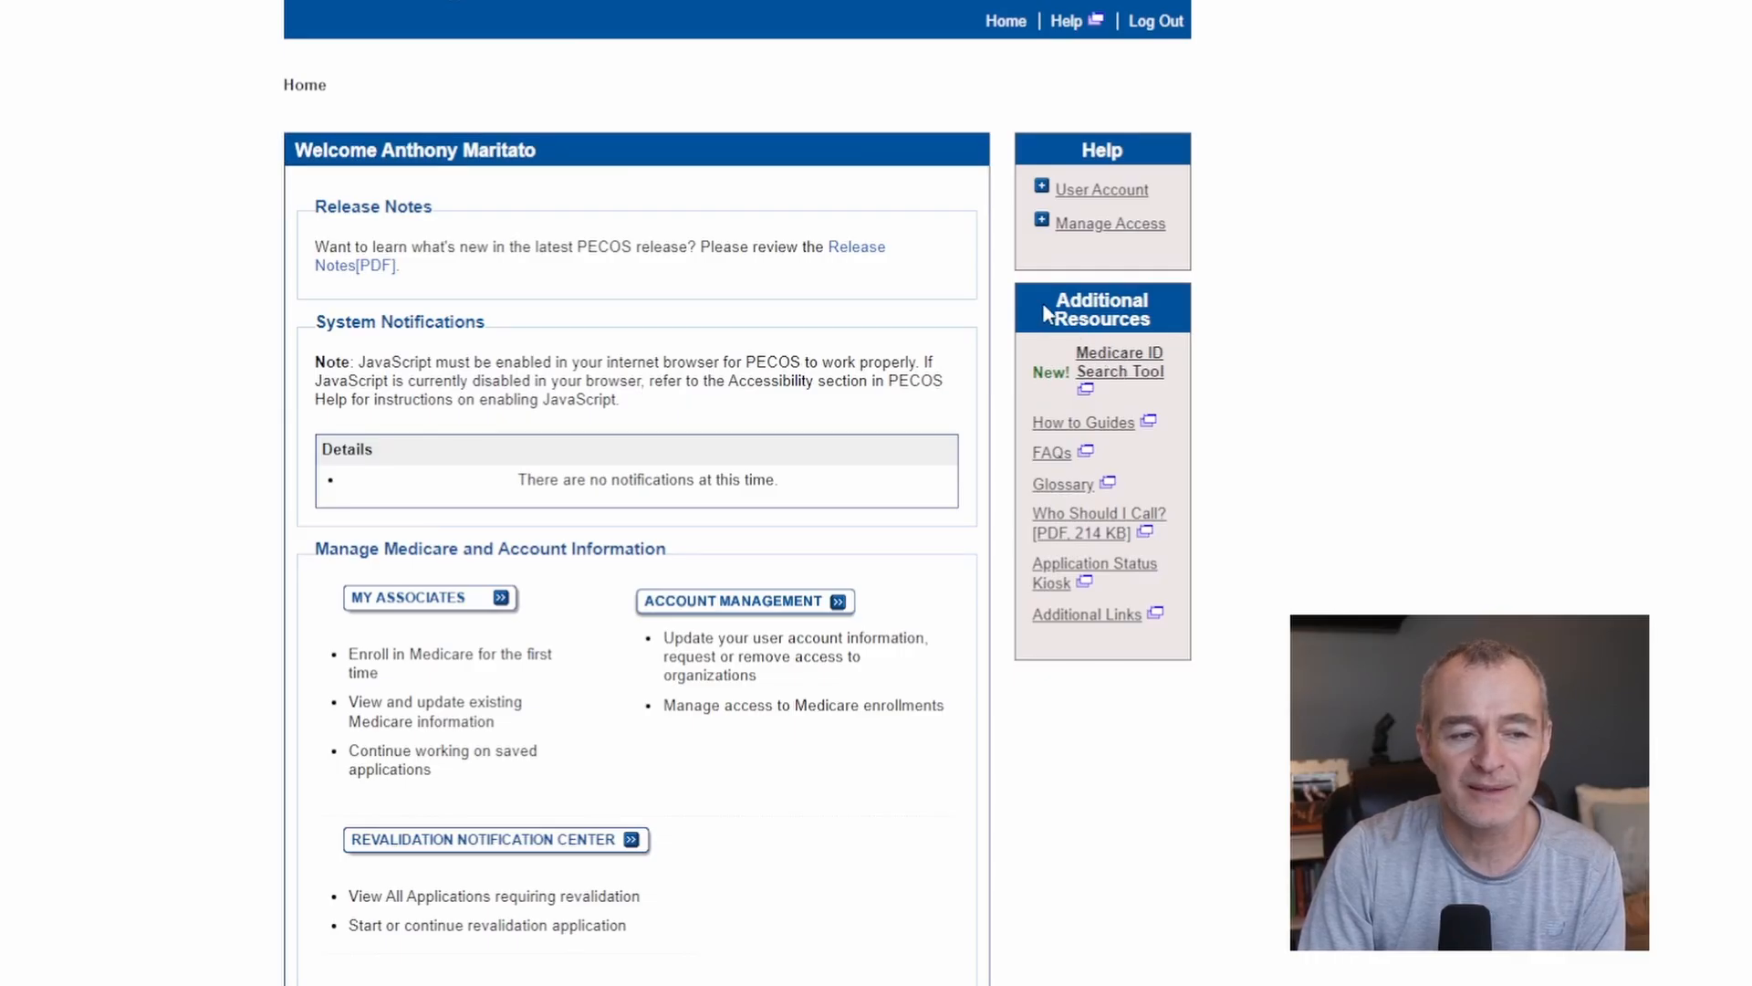
left_click(1119, 371)
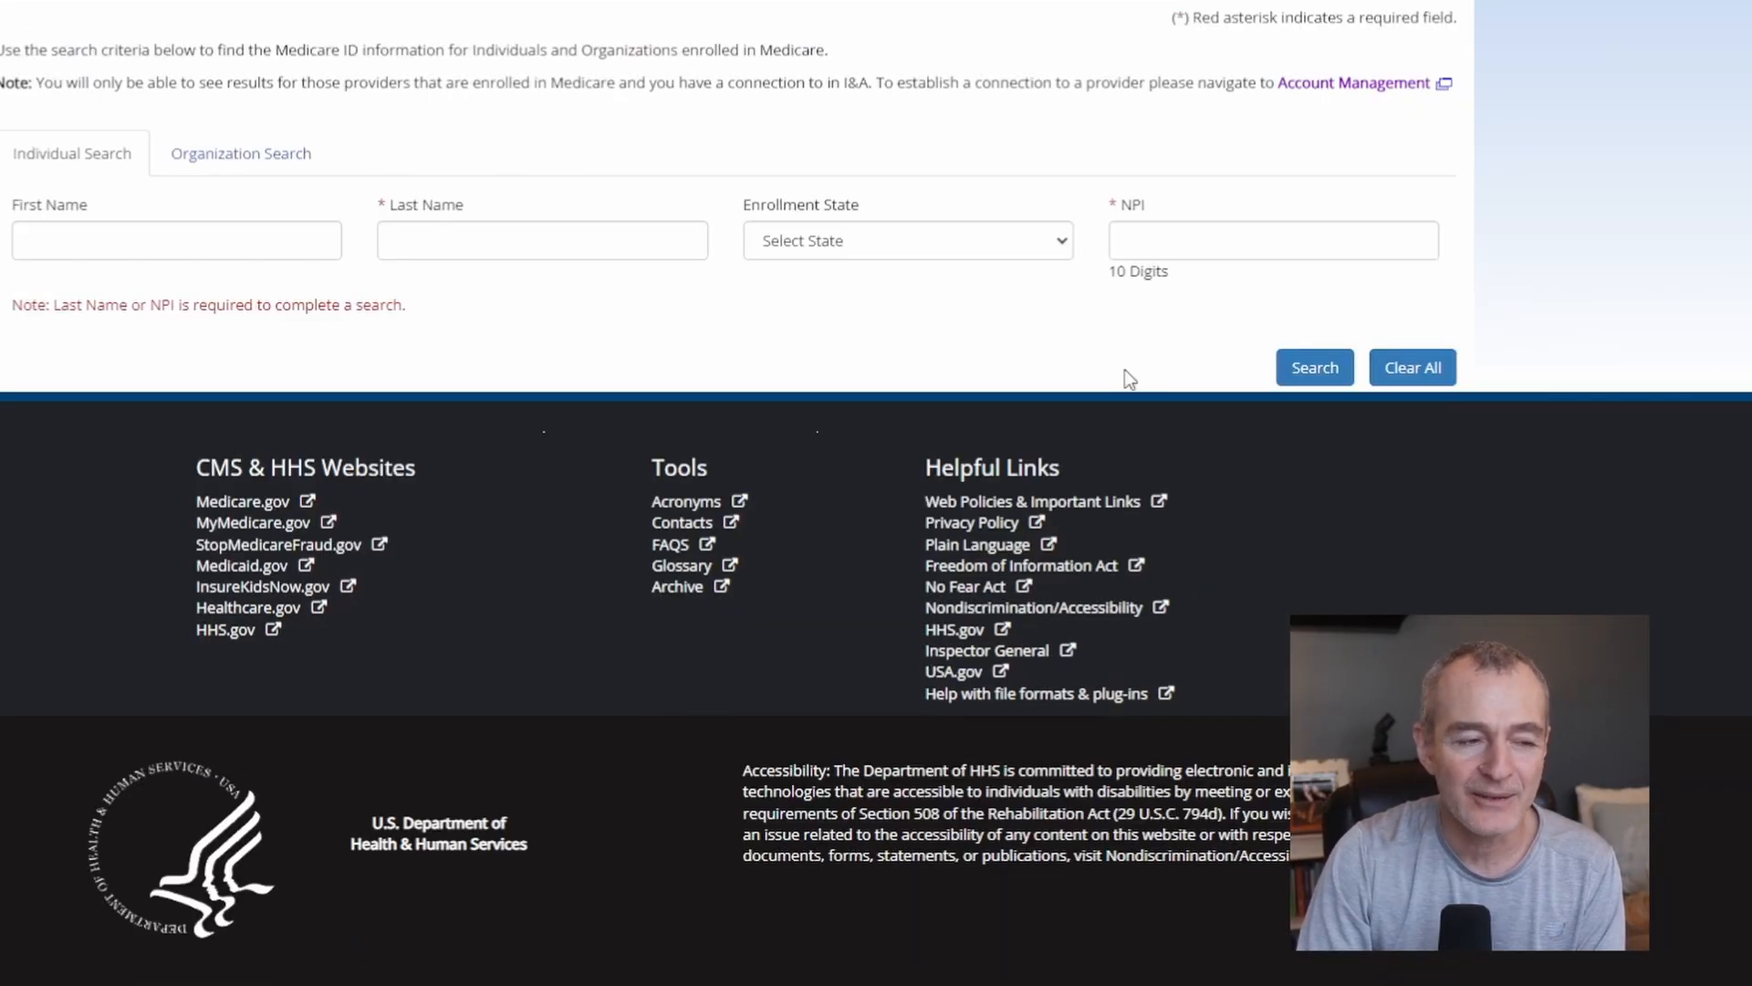
left_click(175, 239)
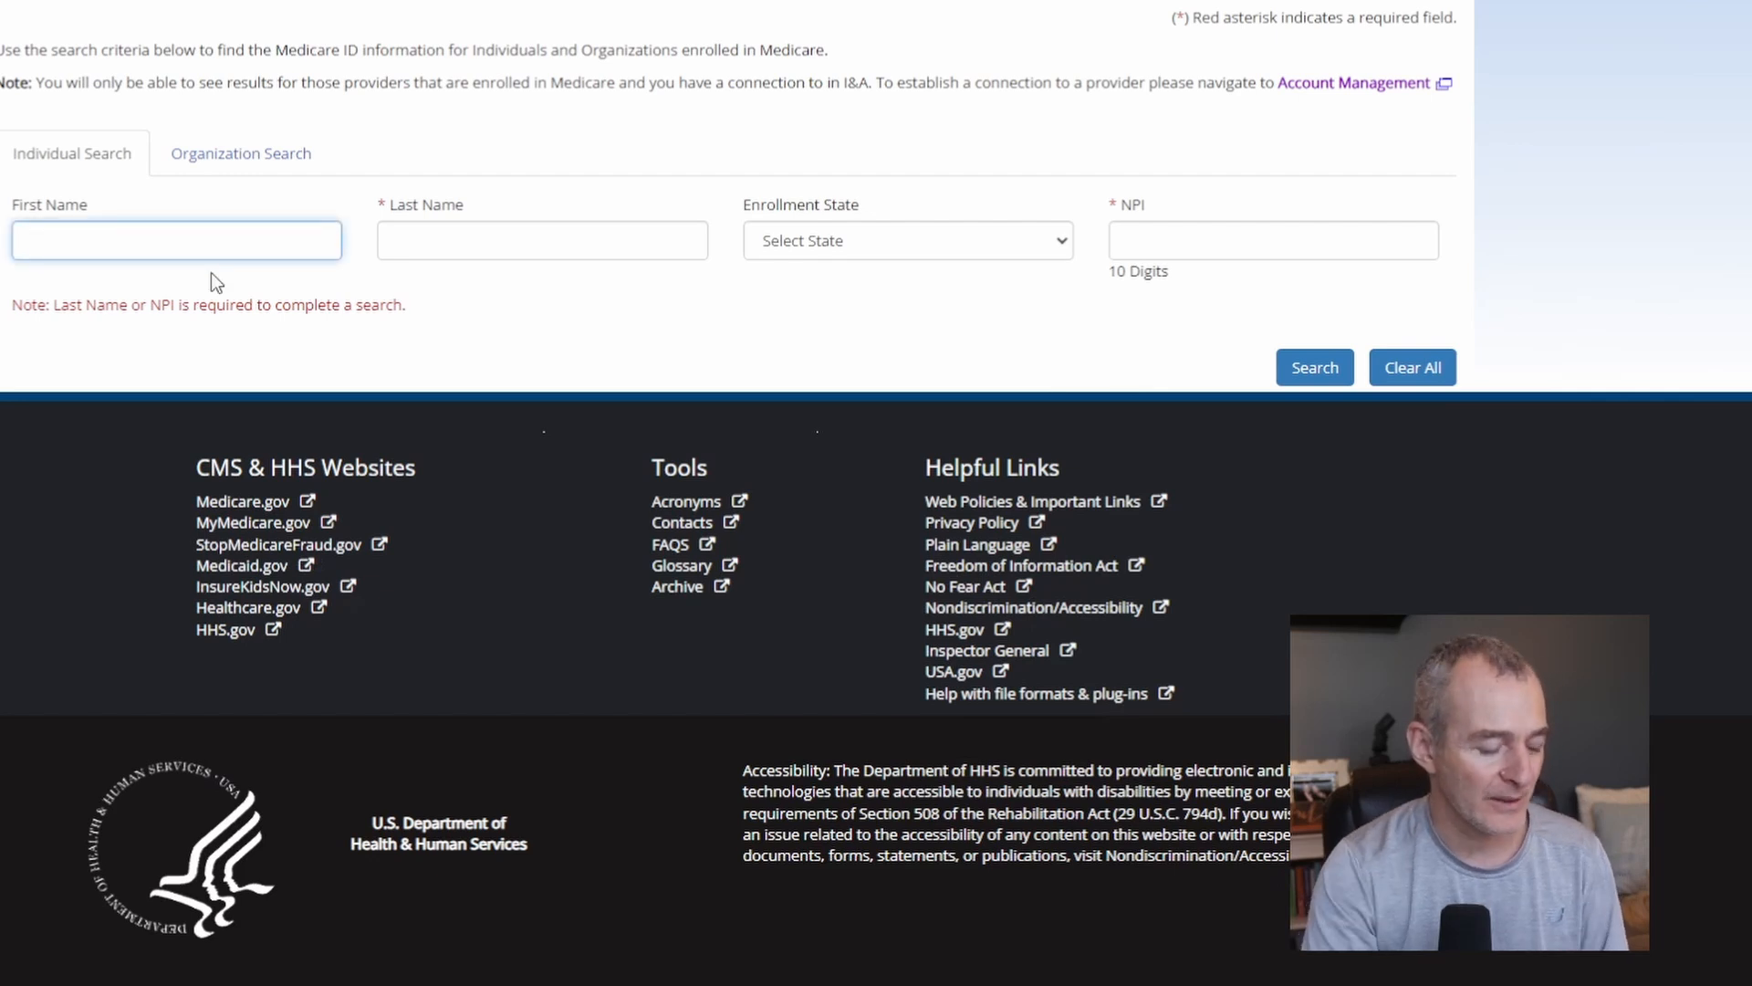
type("m")
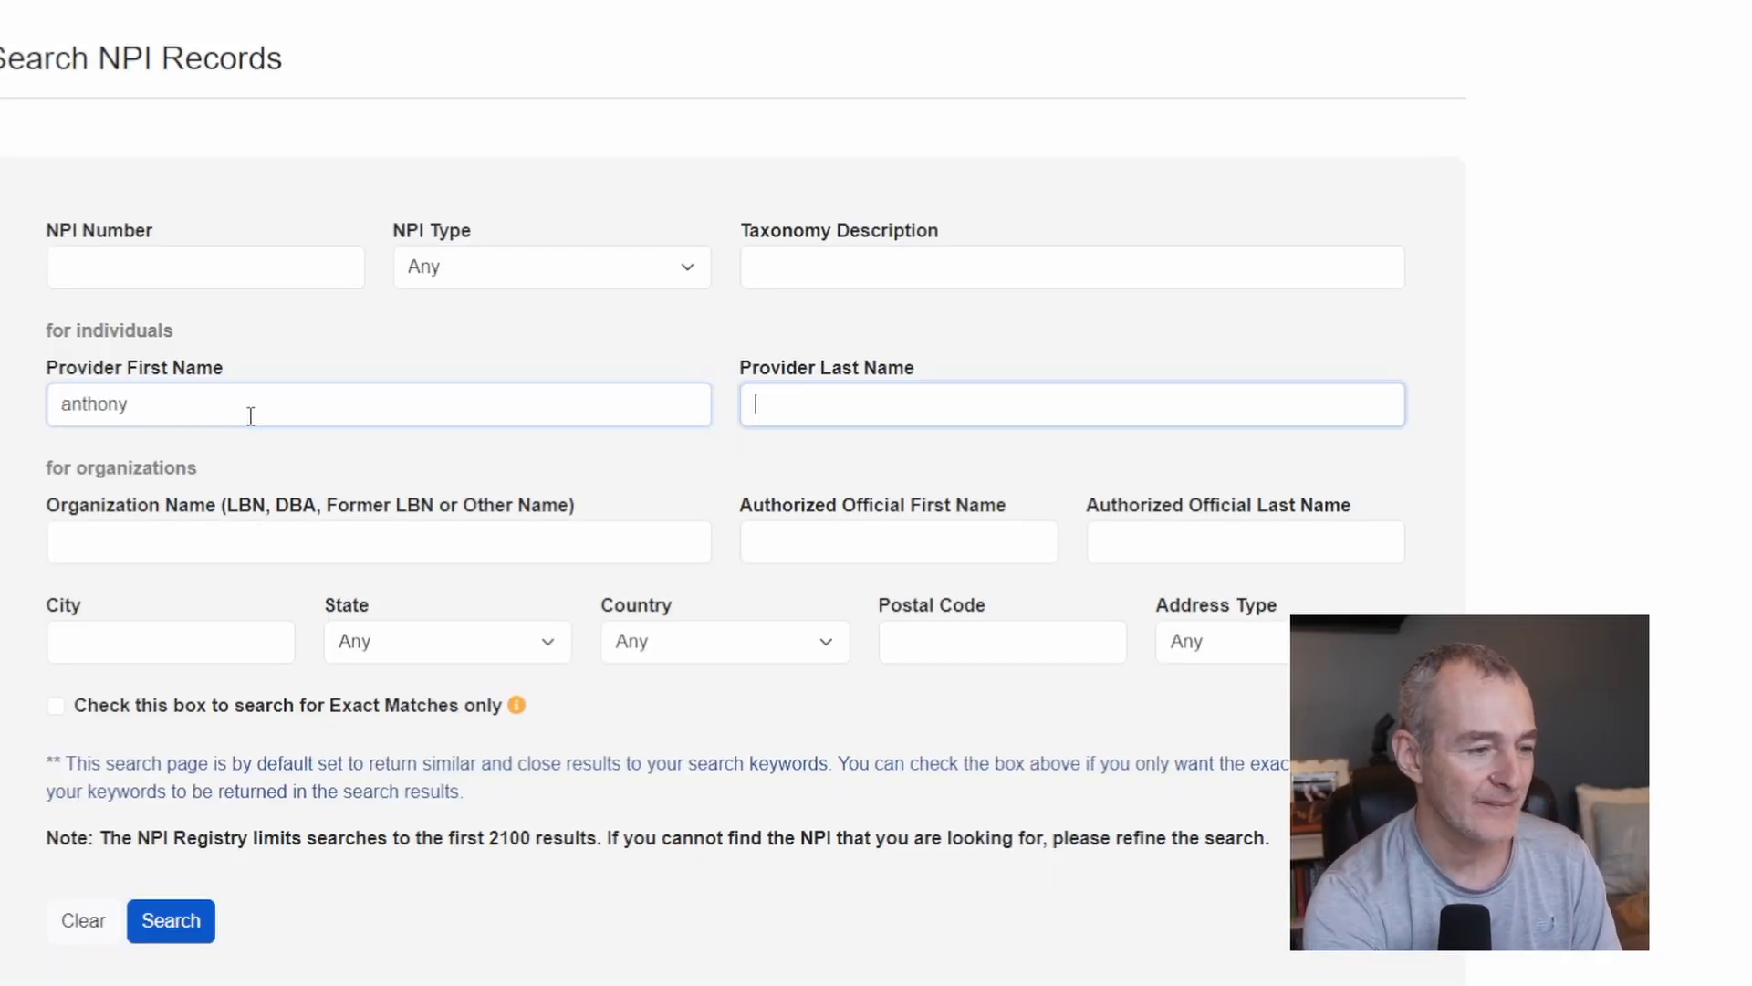
type("maritato")
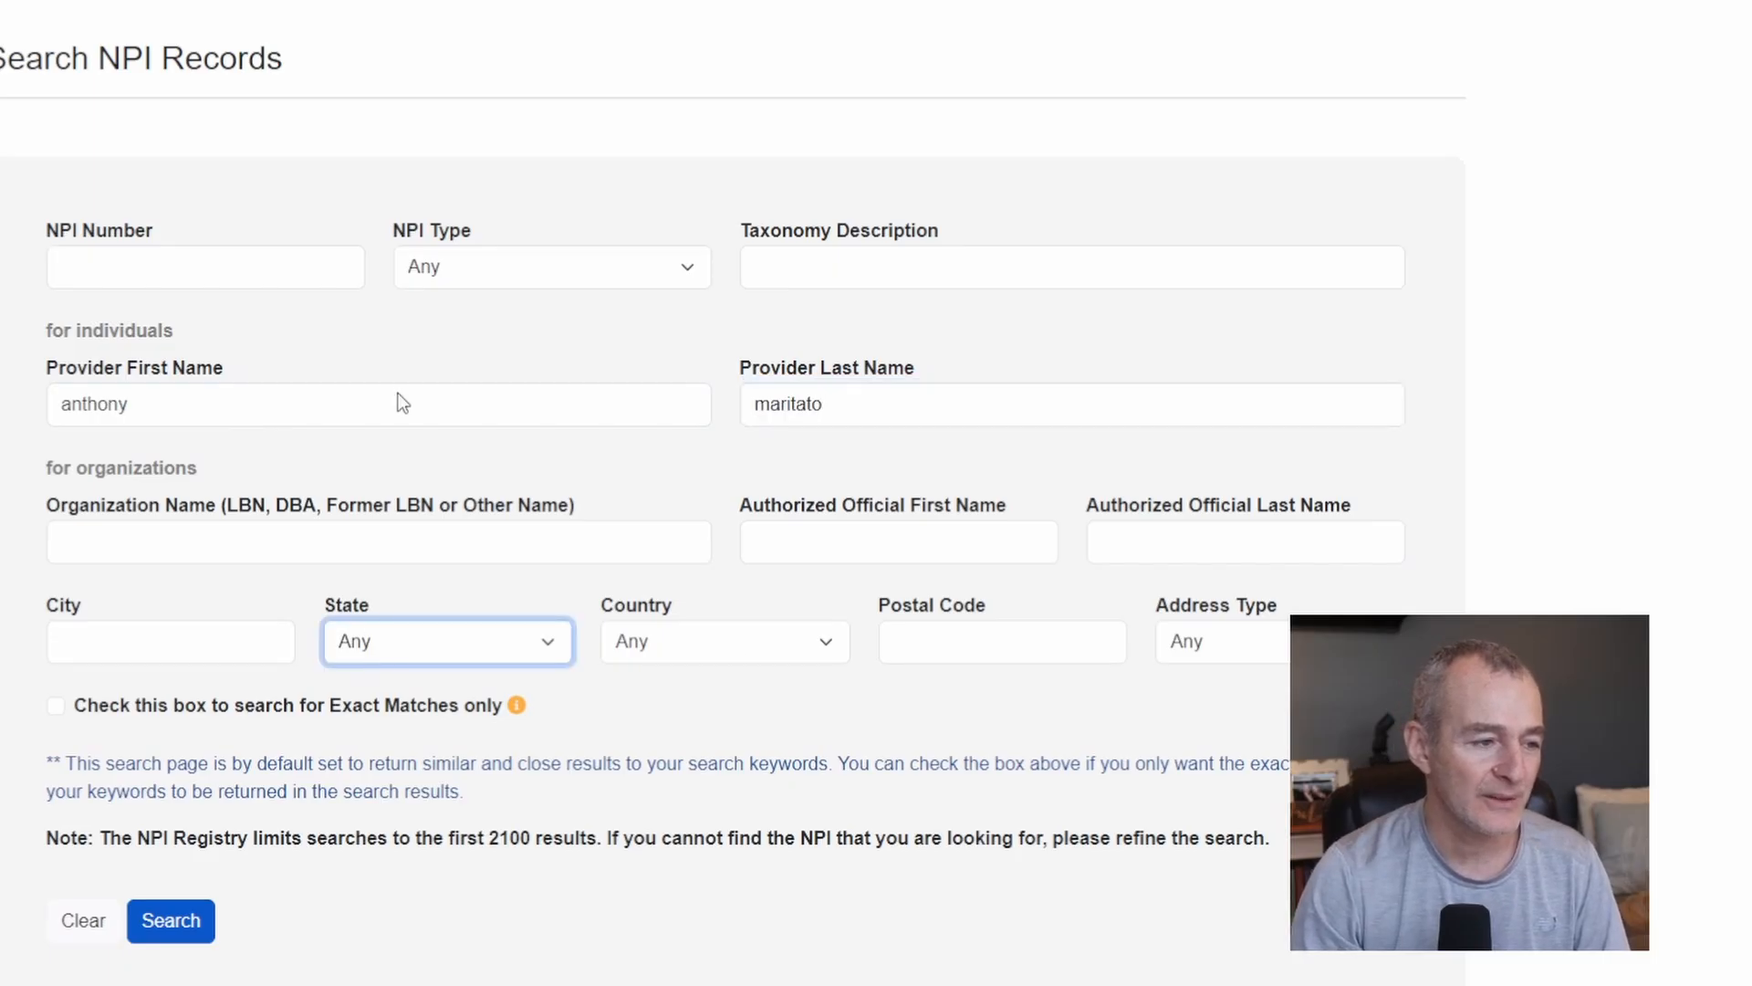
left_click(170, 920)
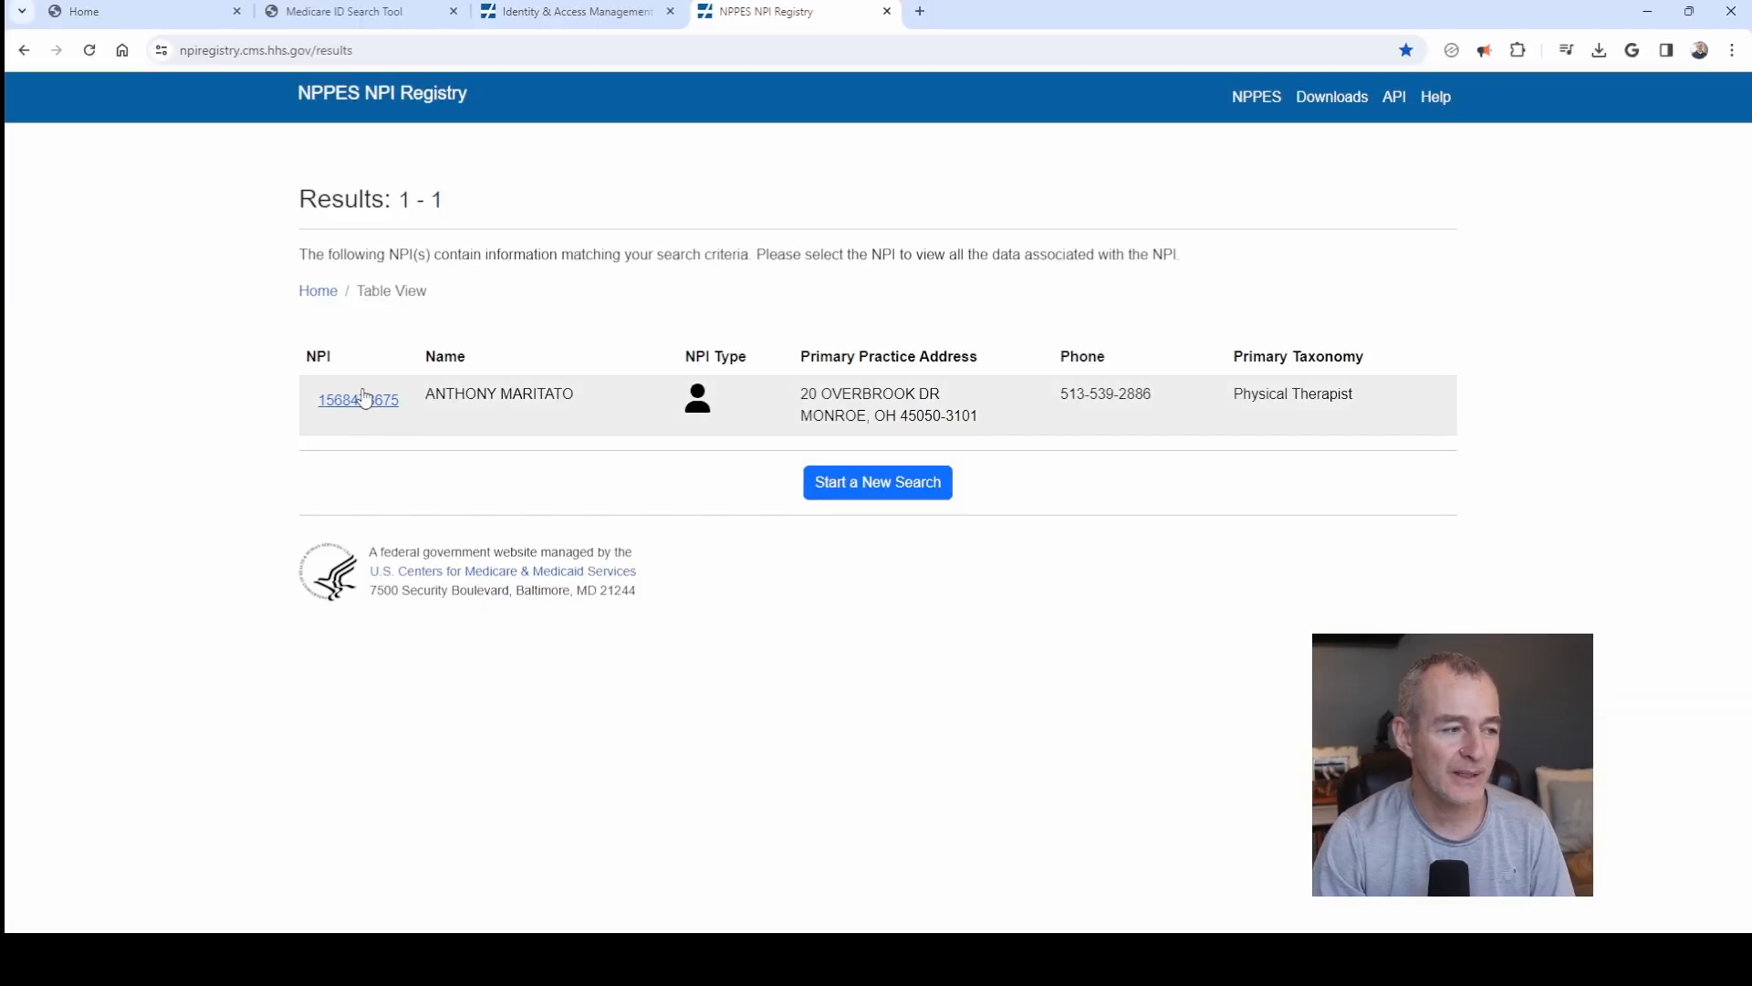
left_click(357, 399)
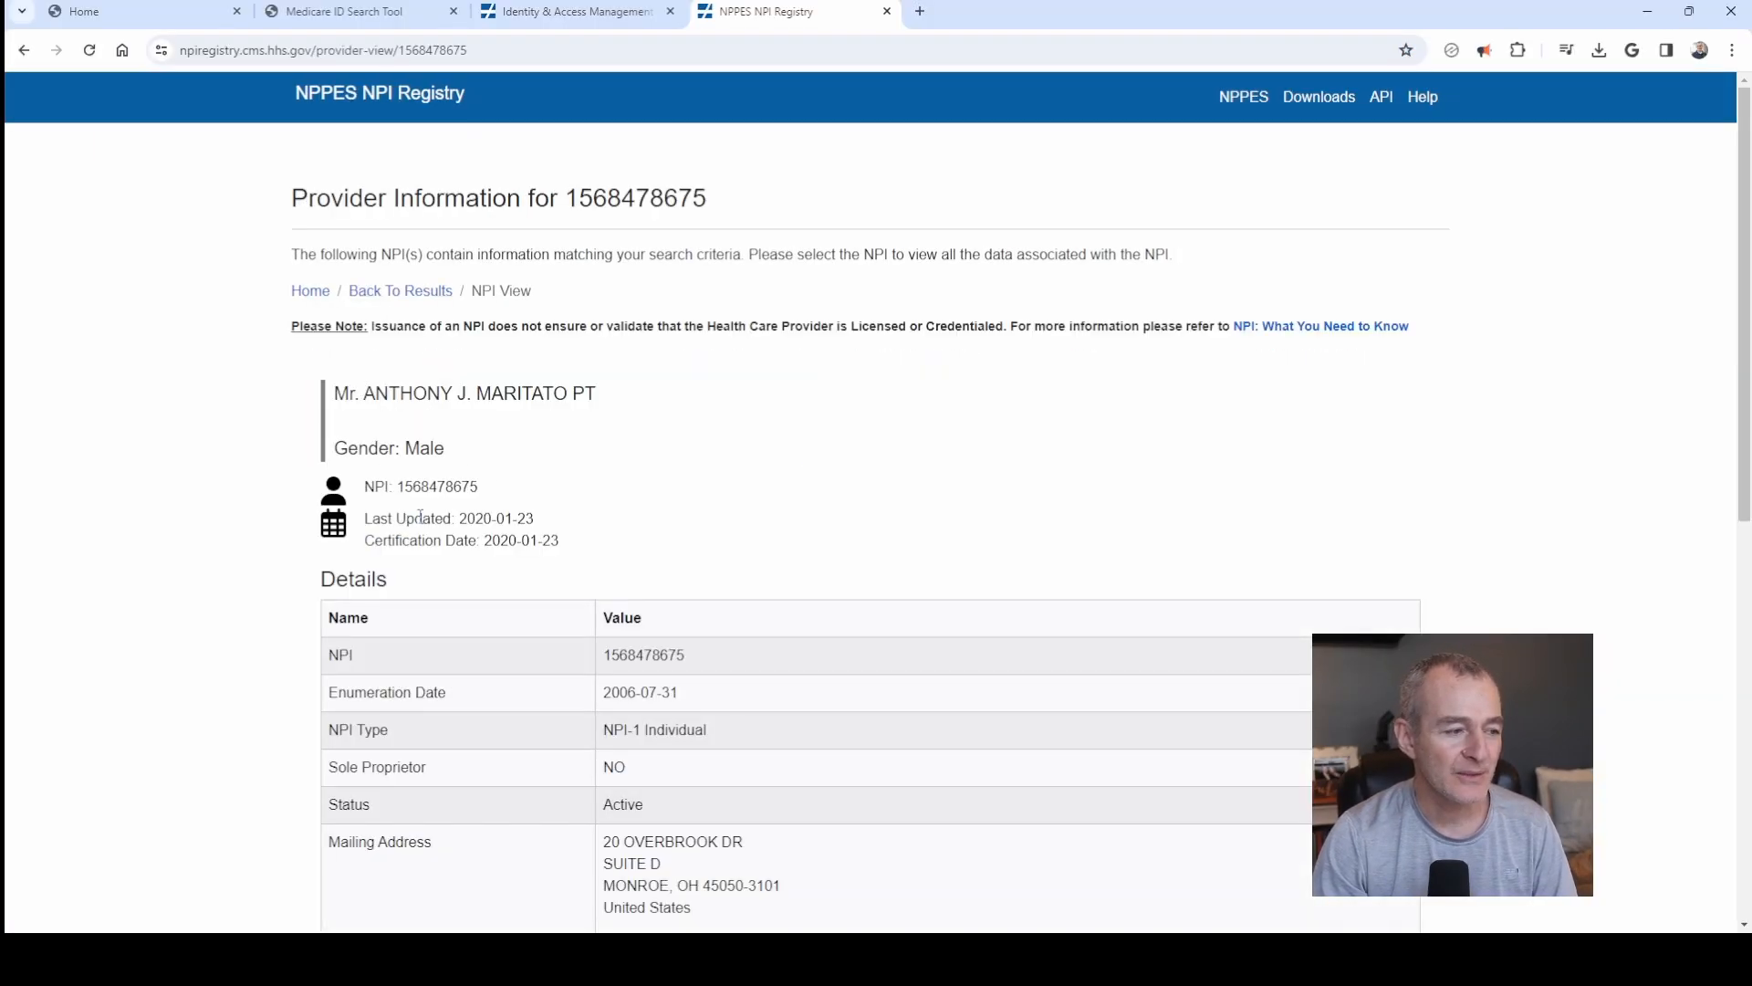
double_click(437, 487)
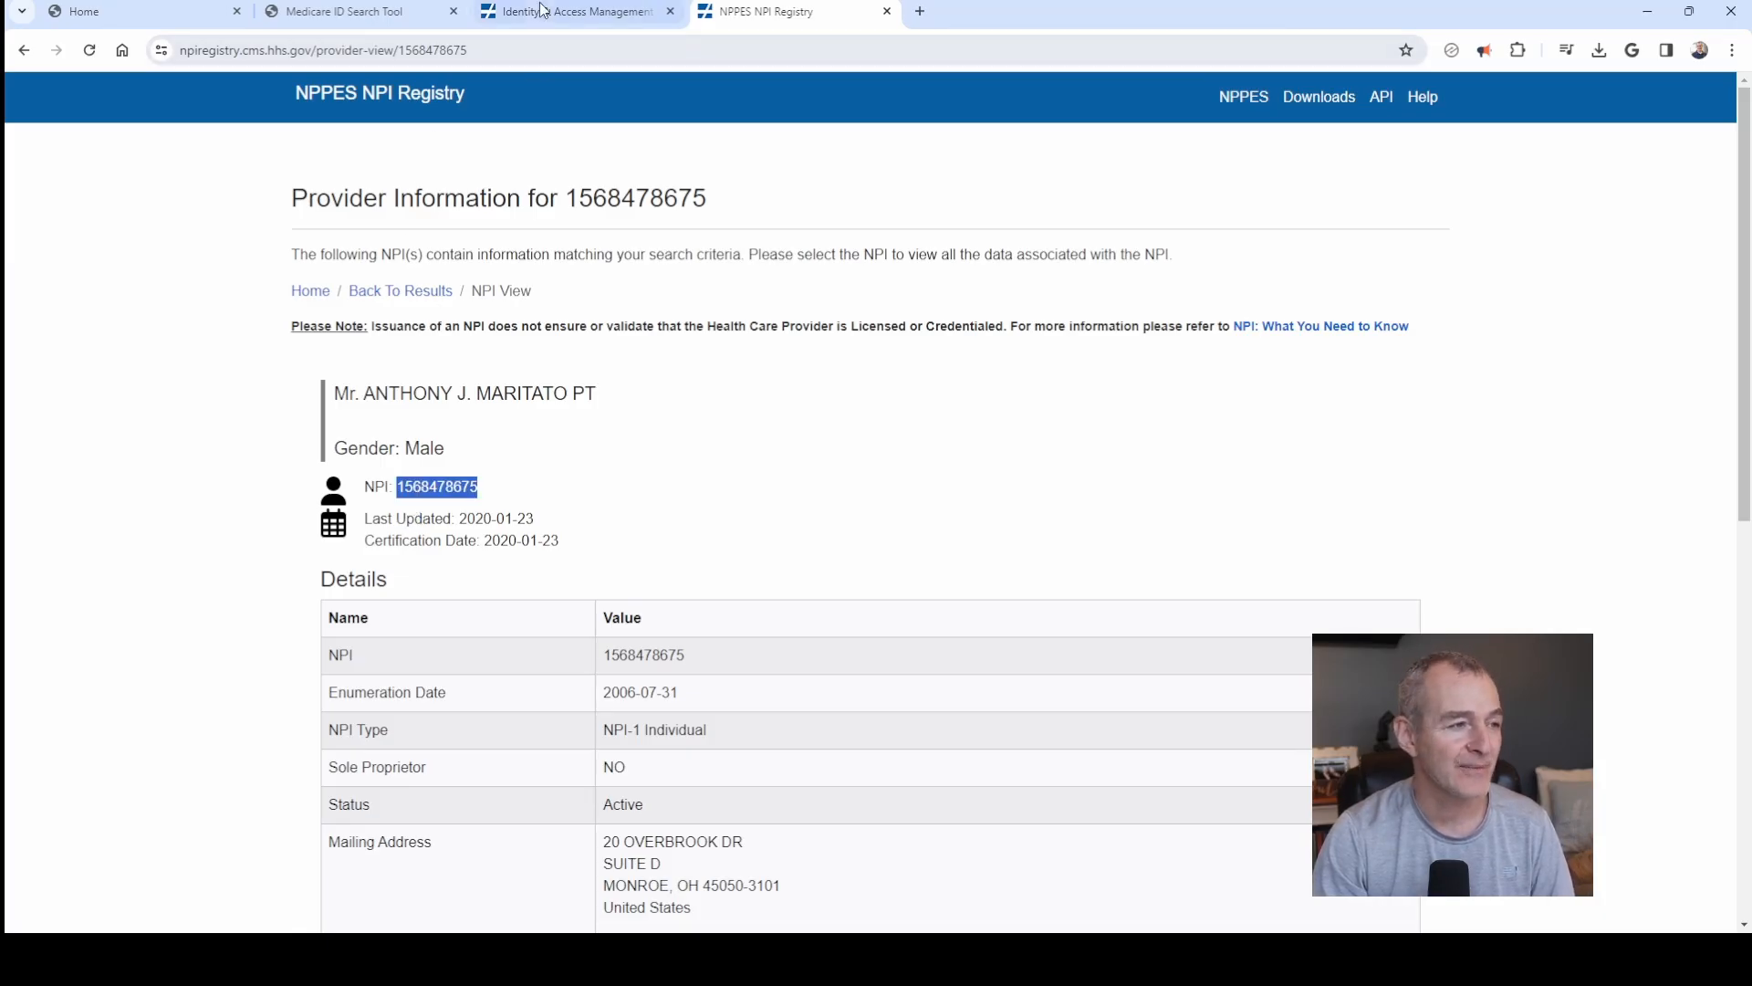
left_click(576, 11)
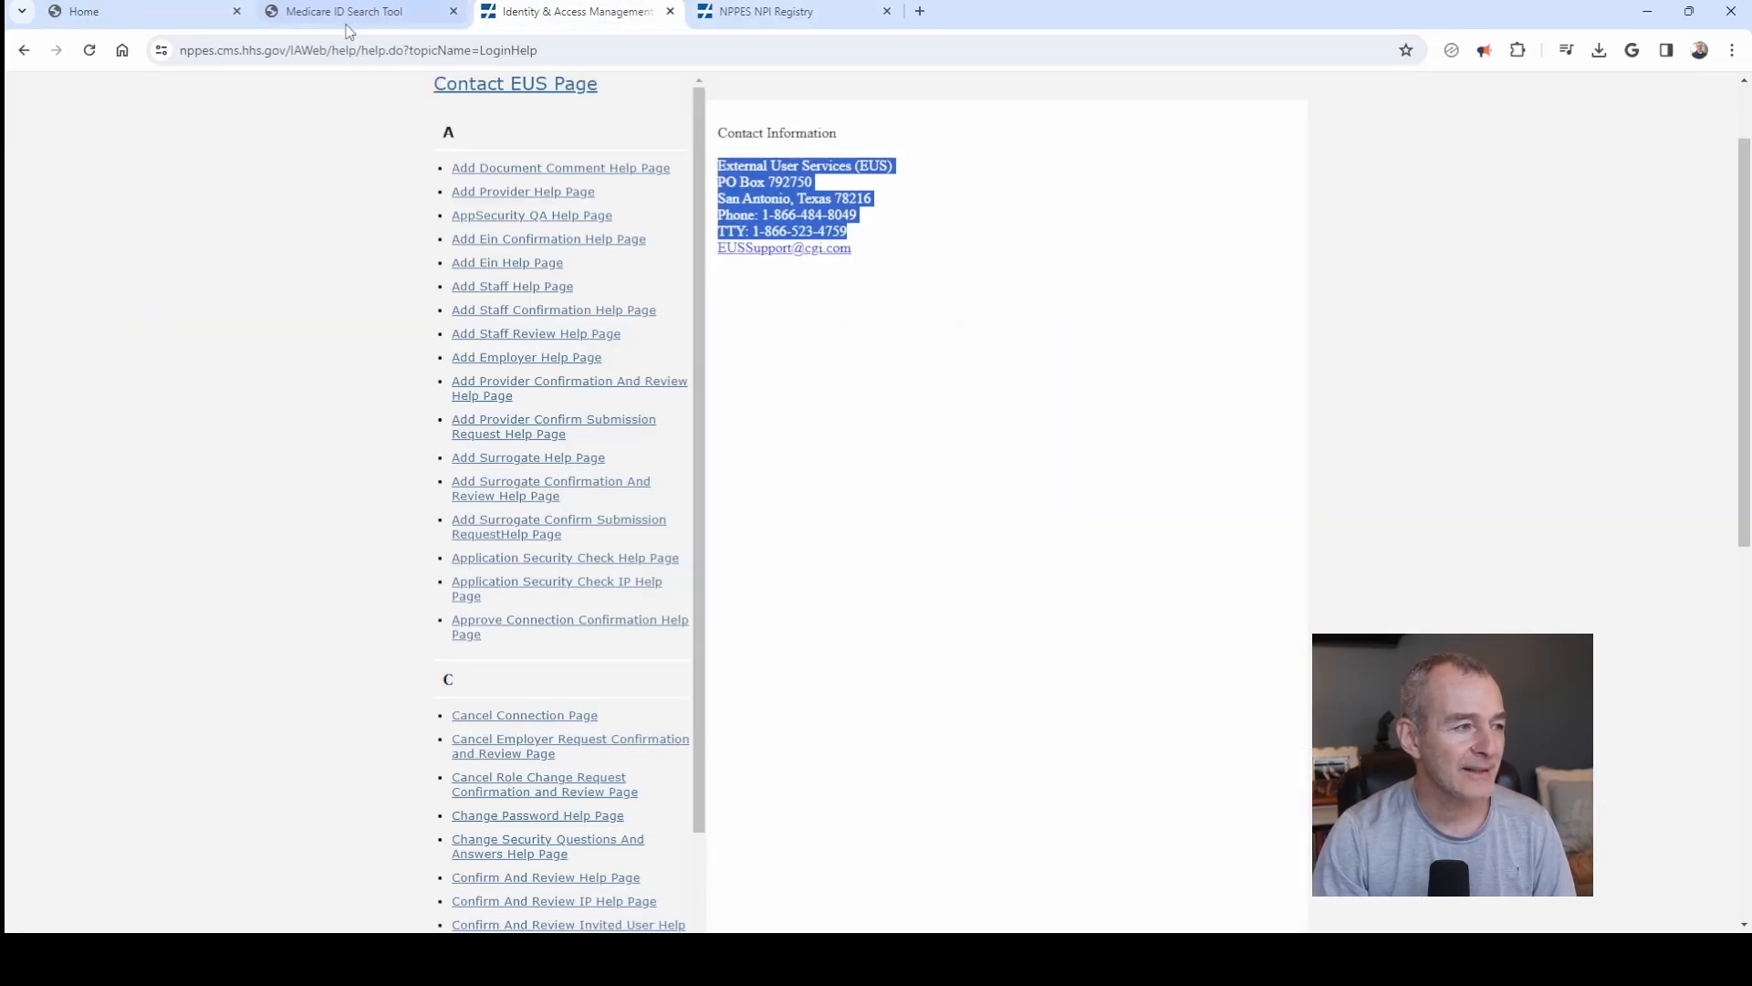
left_click(347, 11)
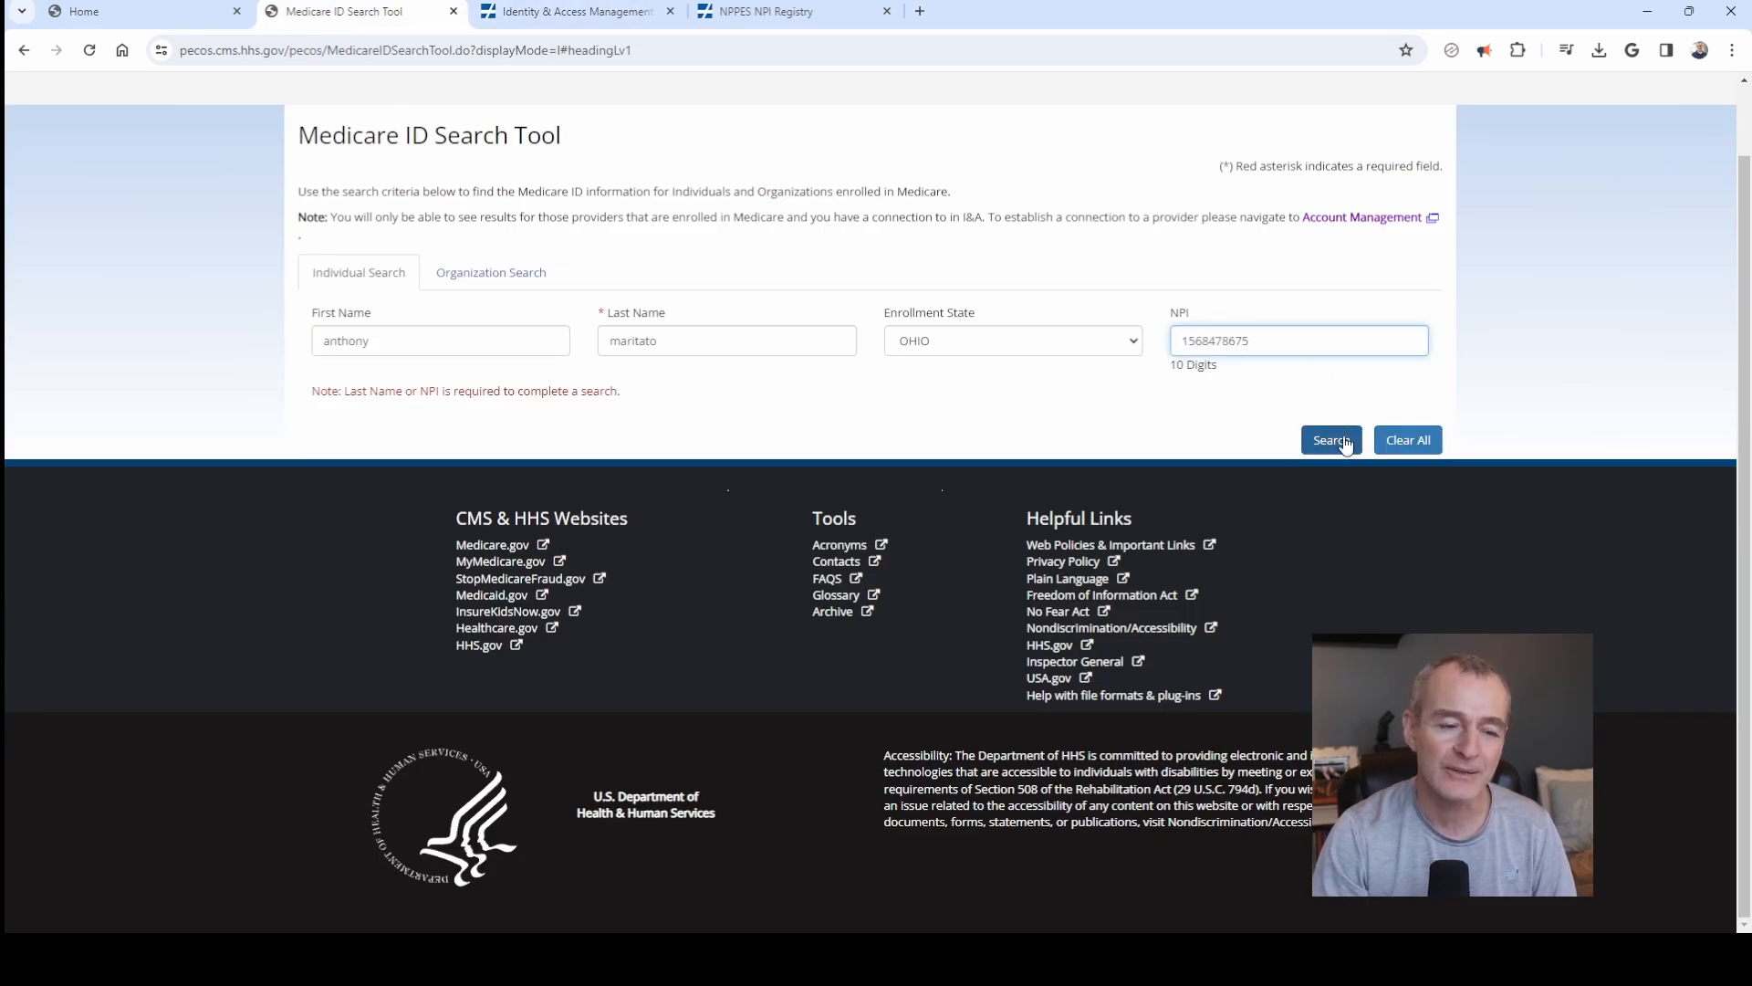
left_click(1329, 439)
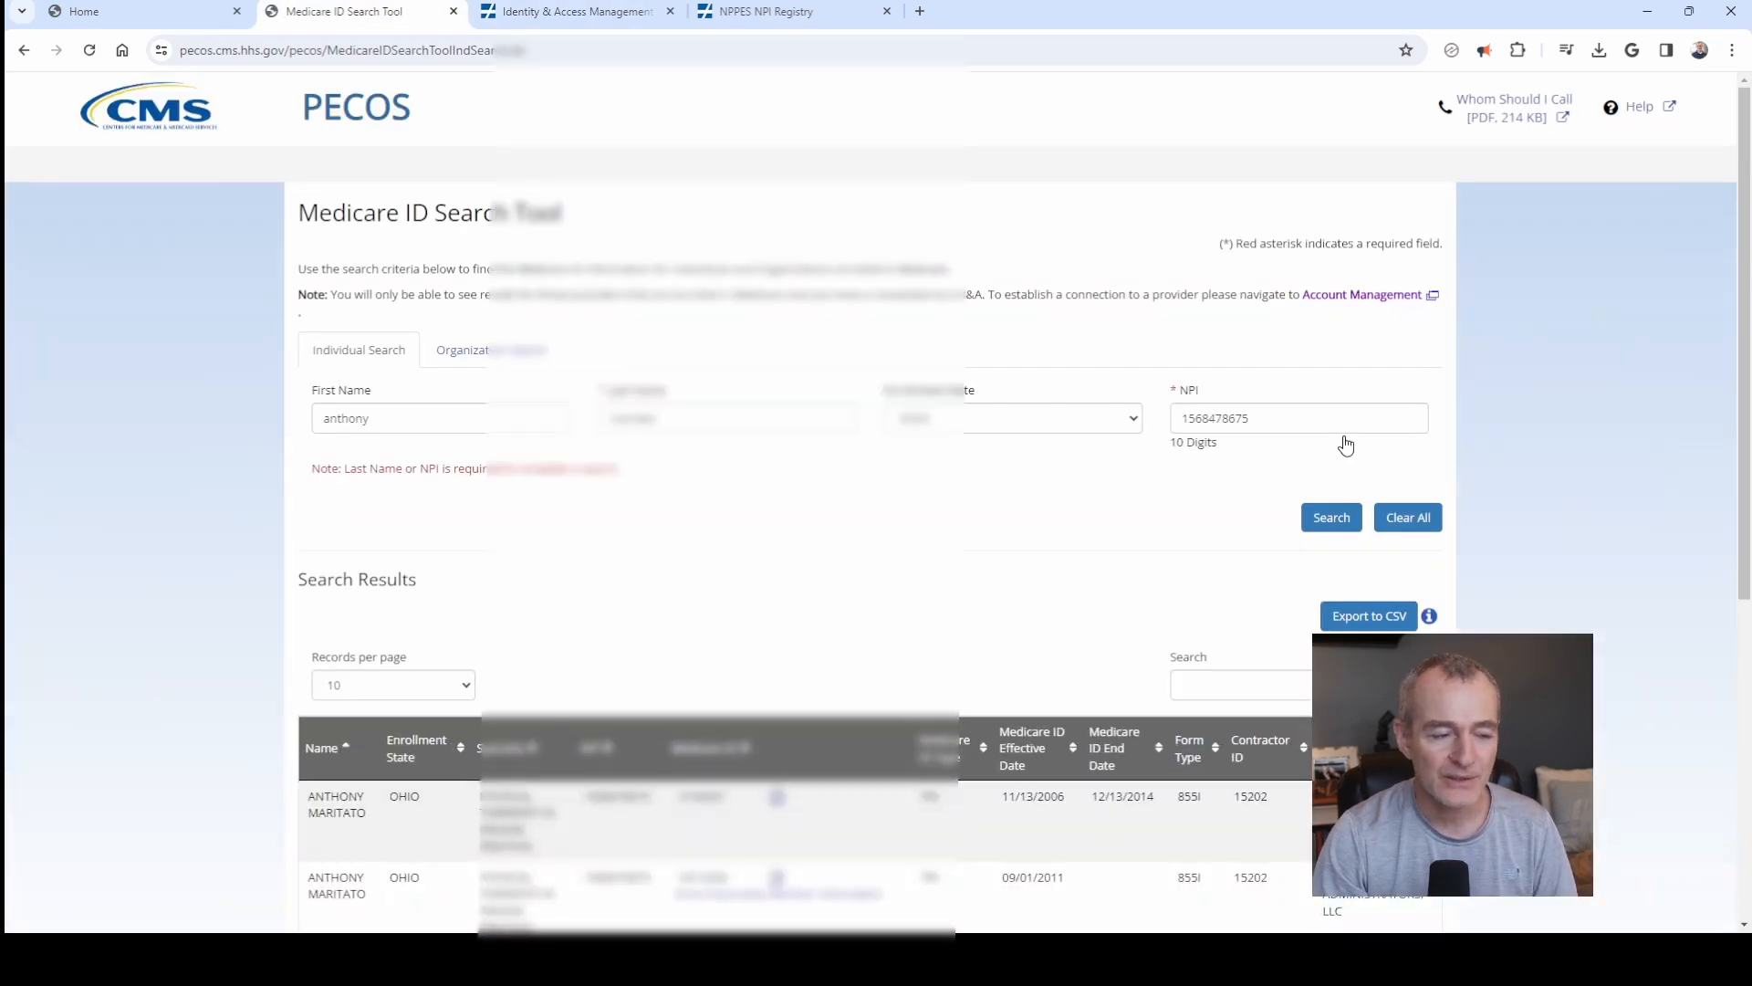
scroll("down", 3)
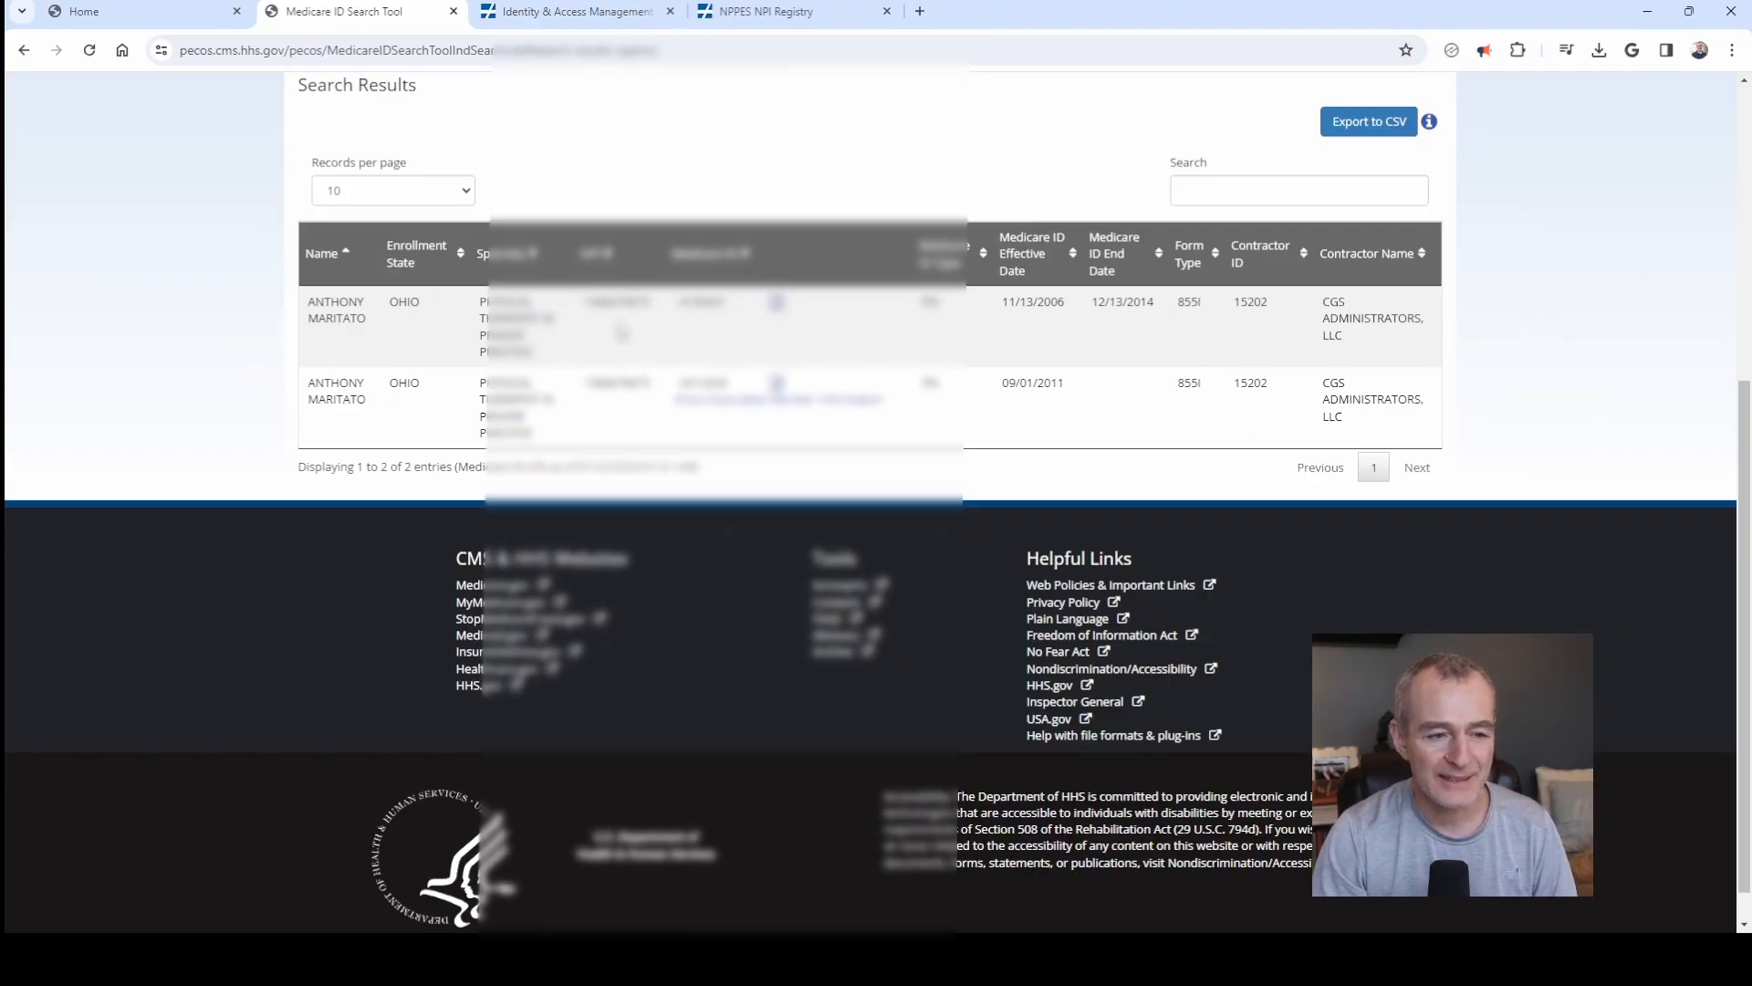
mouse_move(1141, 356)
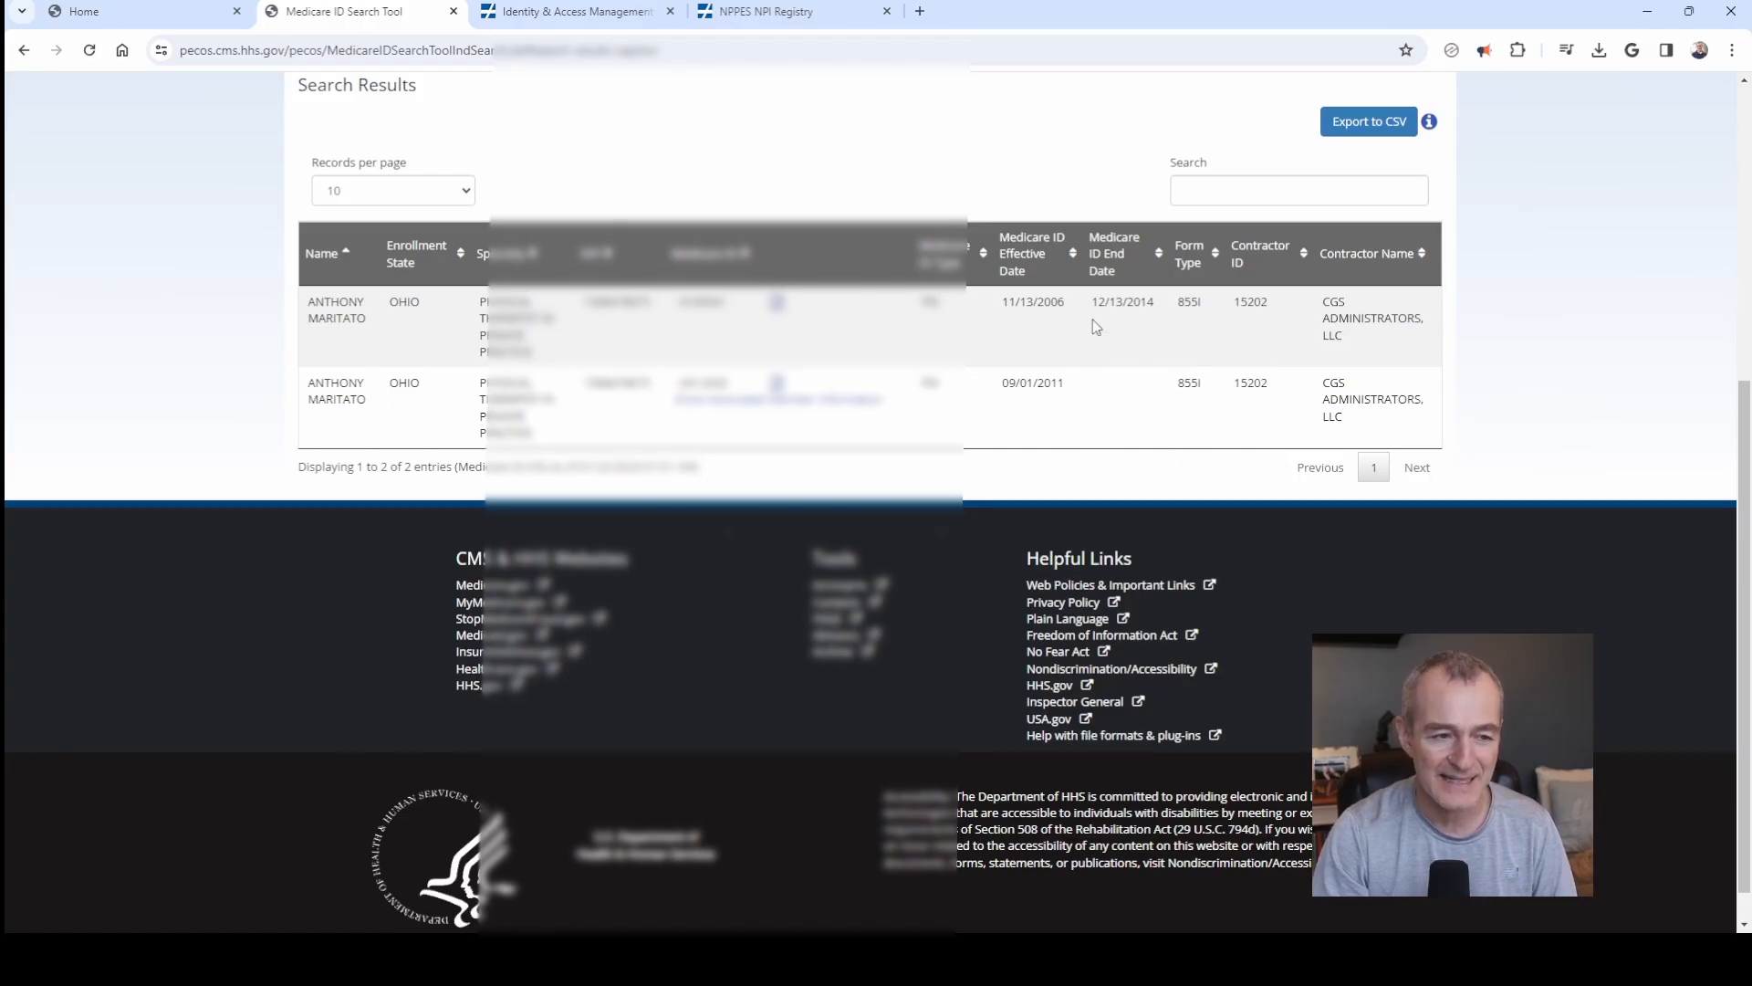
double_click(1031, 382)
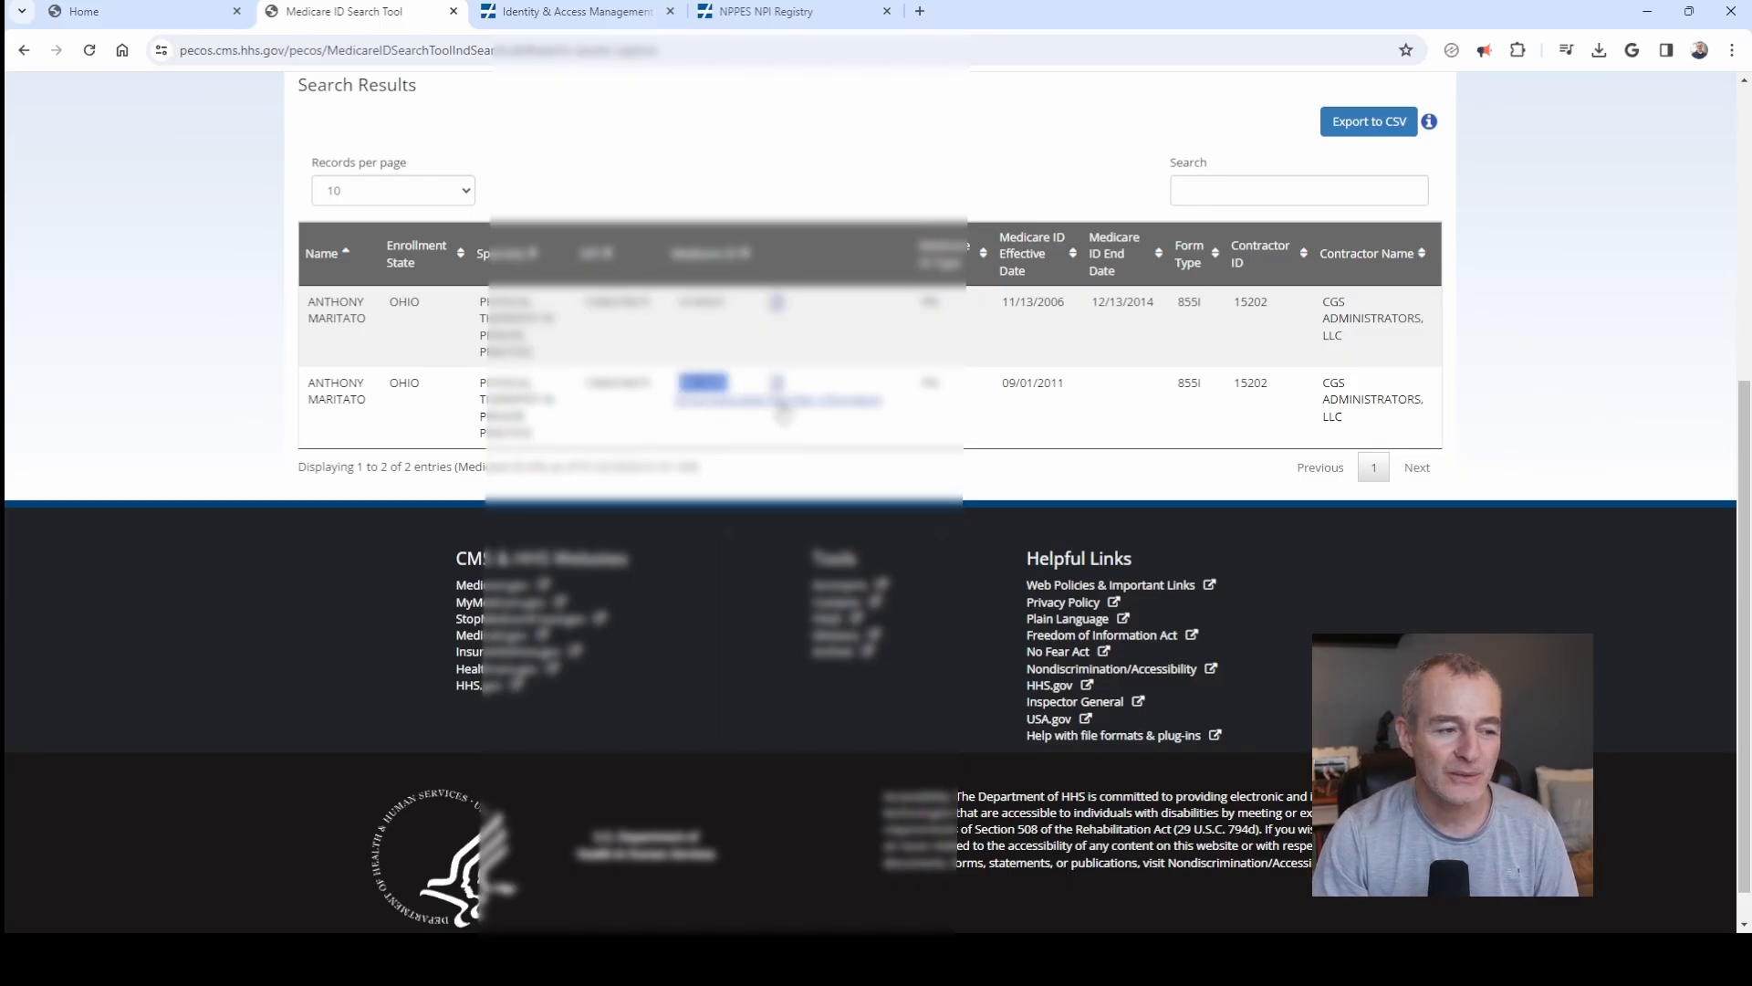
left_click(779, 398)
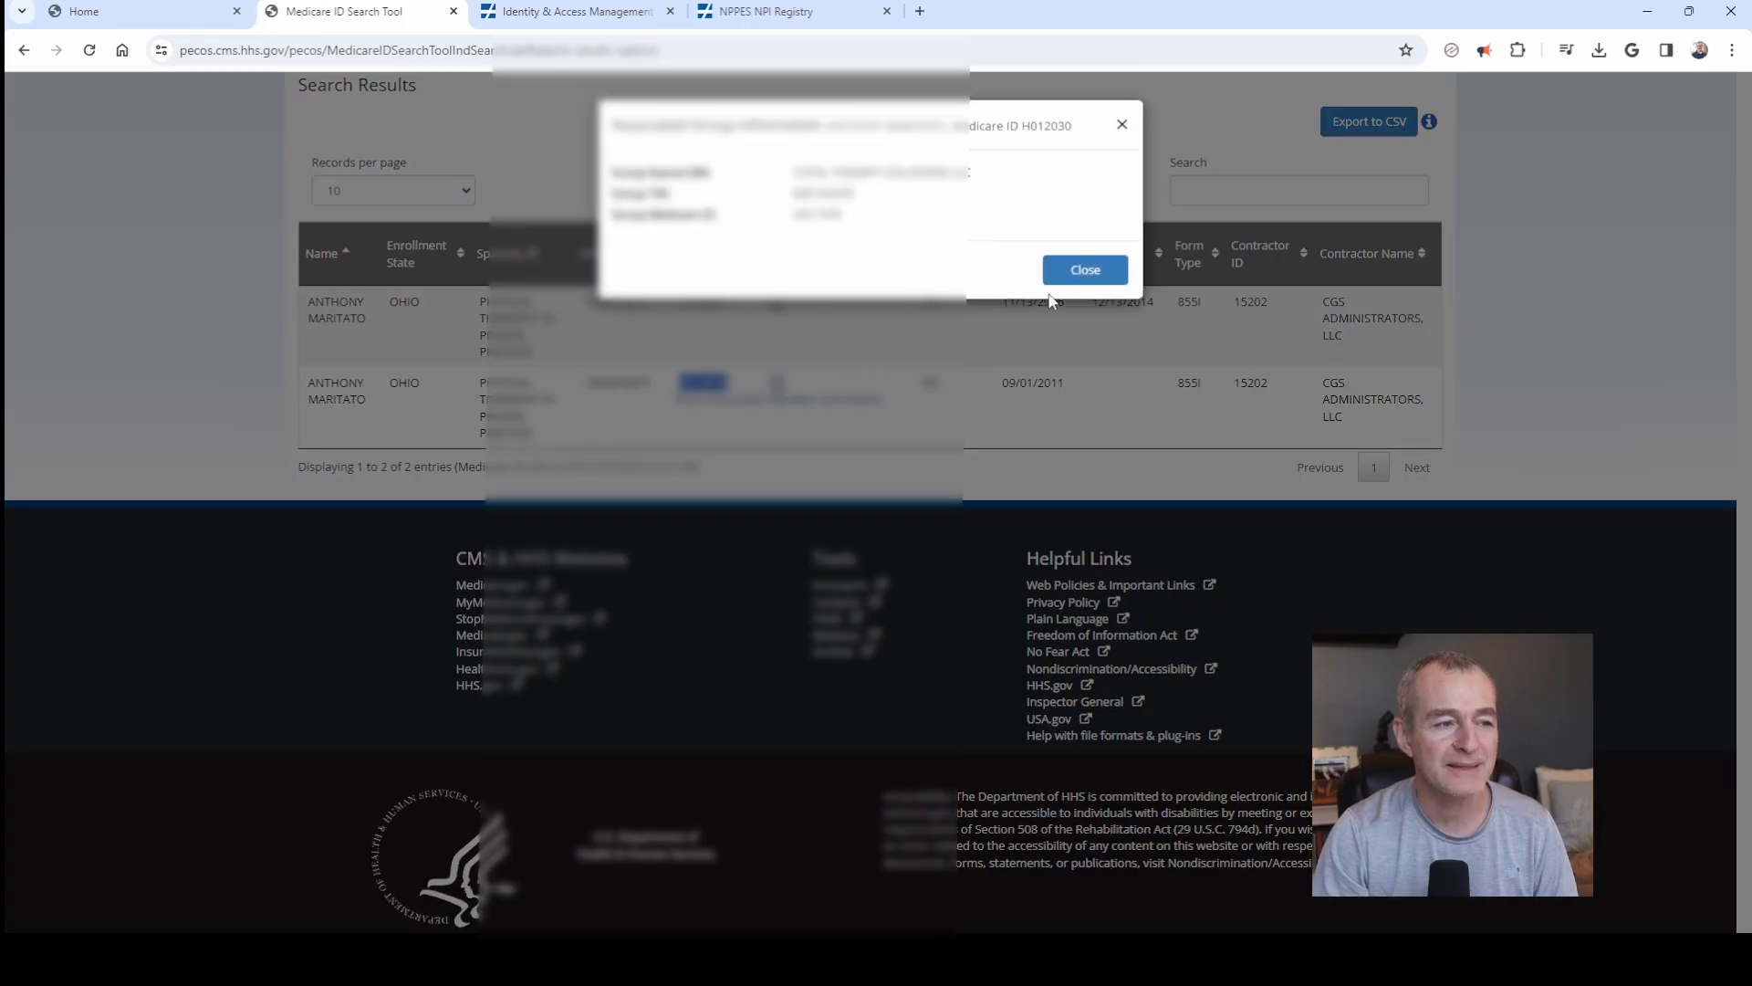